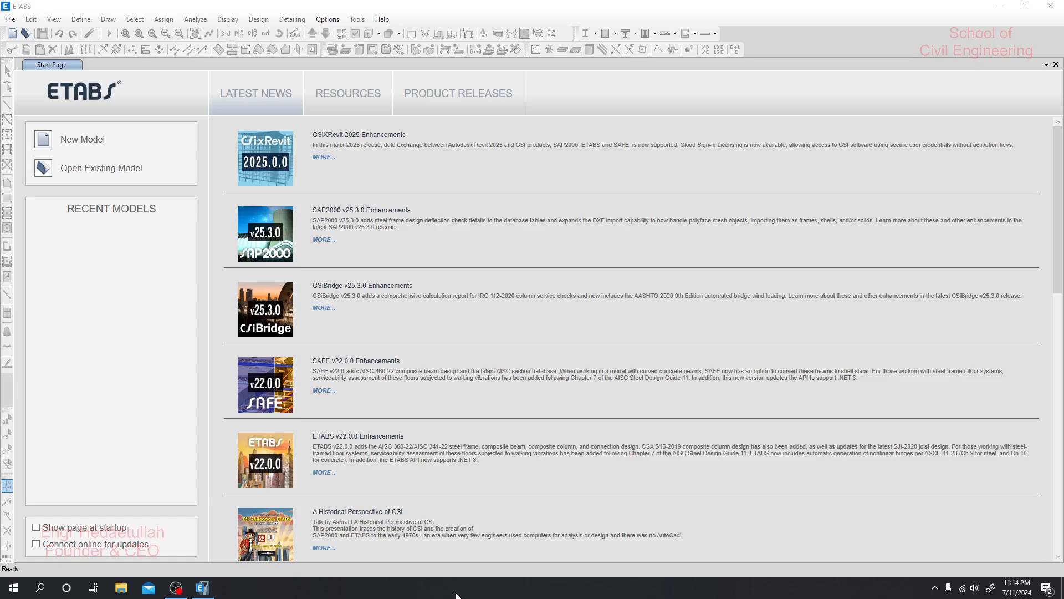
pyautogui.moveTo(42, 140)
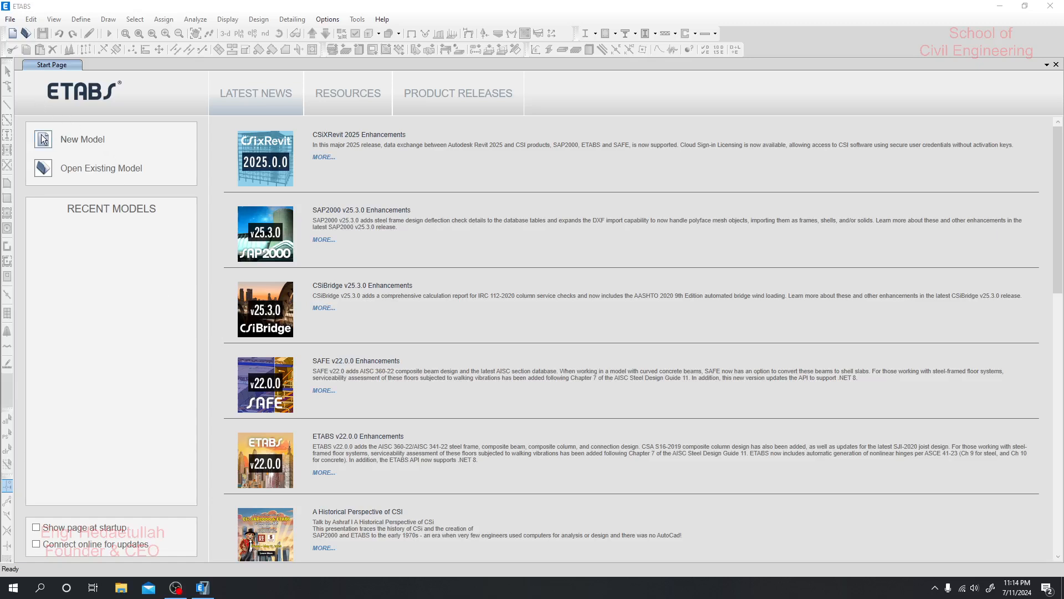
pyautogui.moveTo(150, 172)
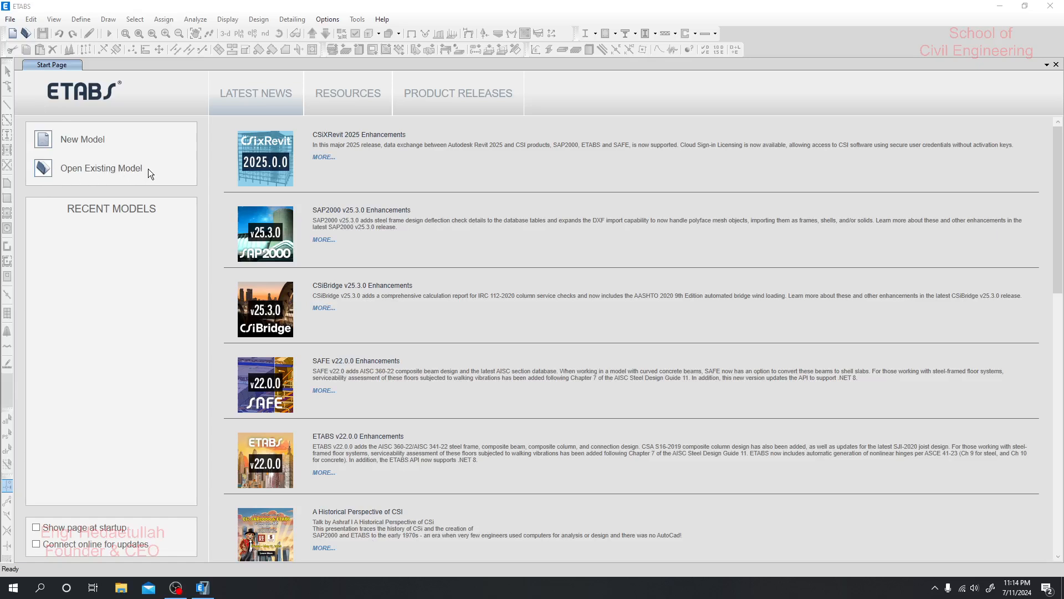
pyautogui.moveTo(74, 173)
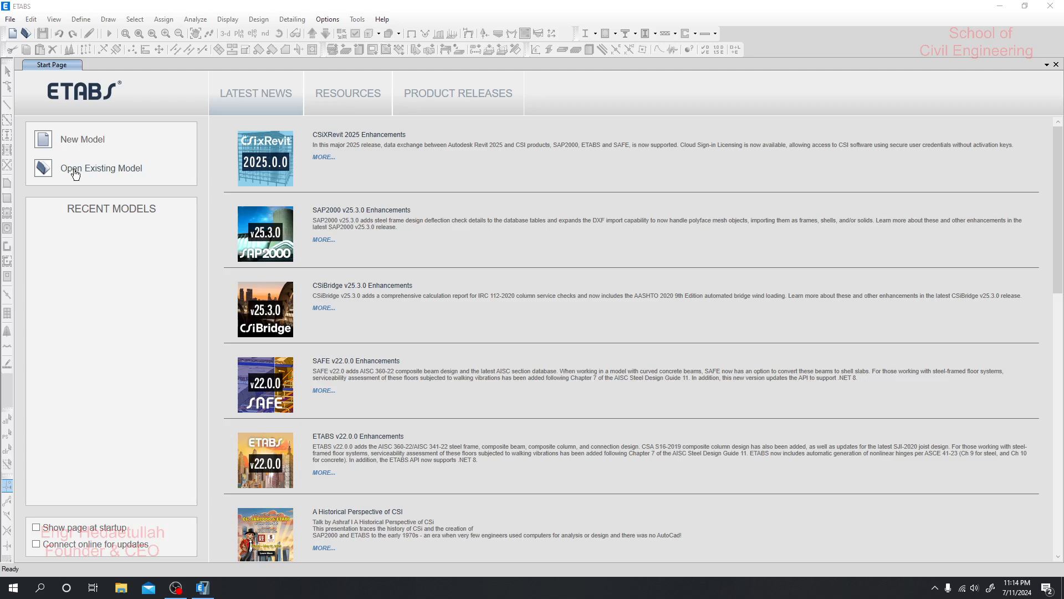
pyautogui.moveTo(68, 143)
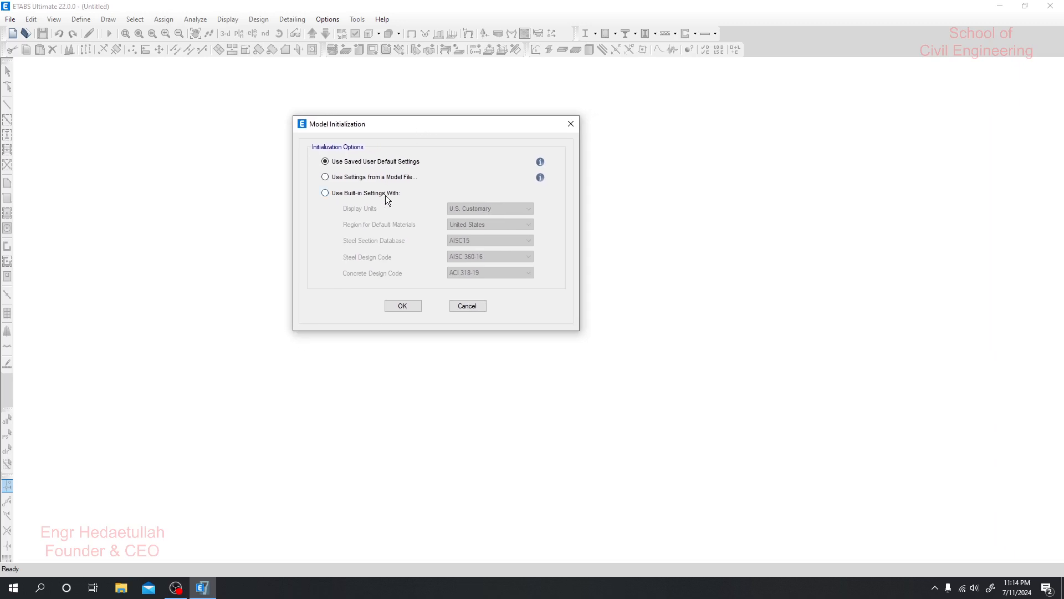
pyautogui.moveTo(318, 130)
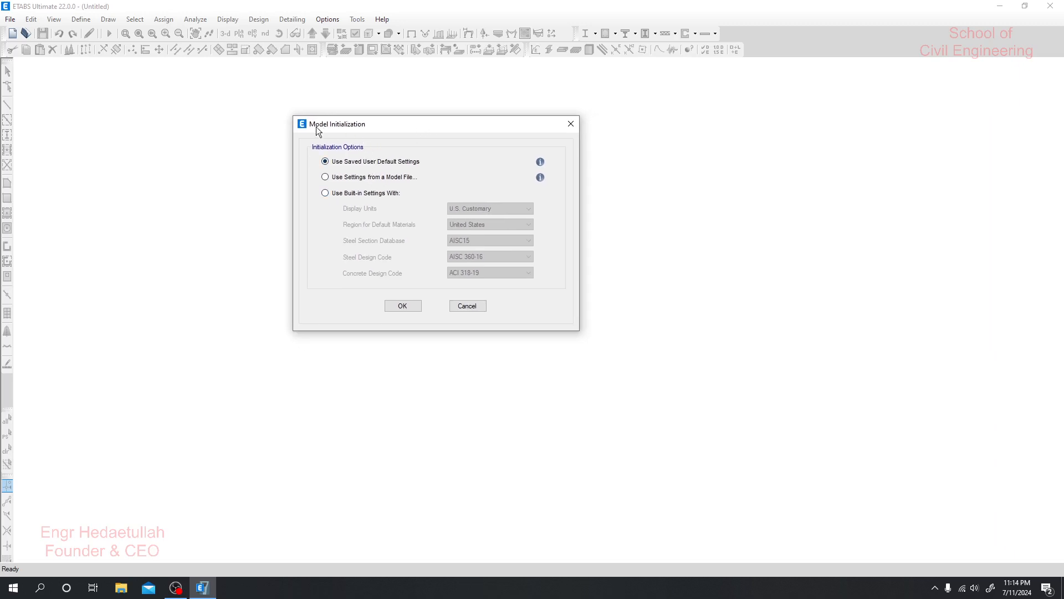
pyautogui.moveTo(359, 139)
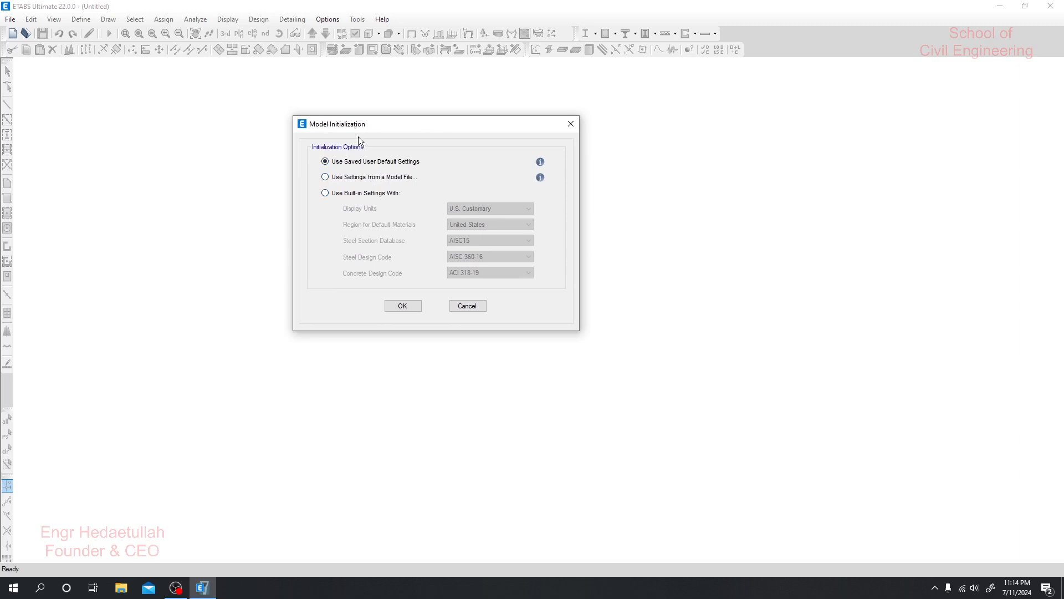
pyautogui.moveTo(436, 221)
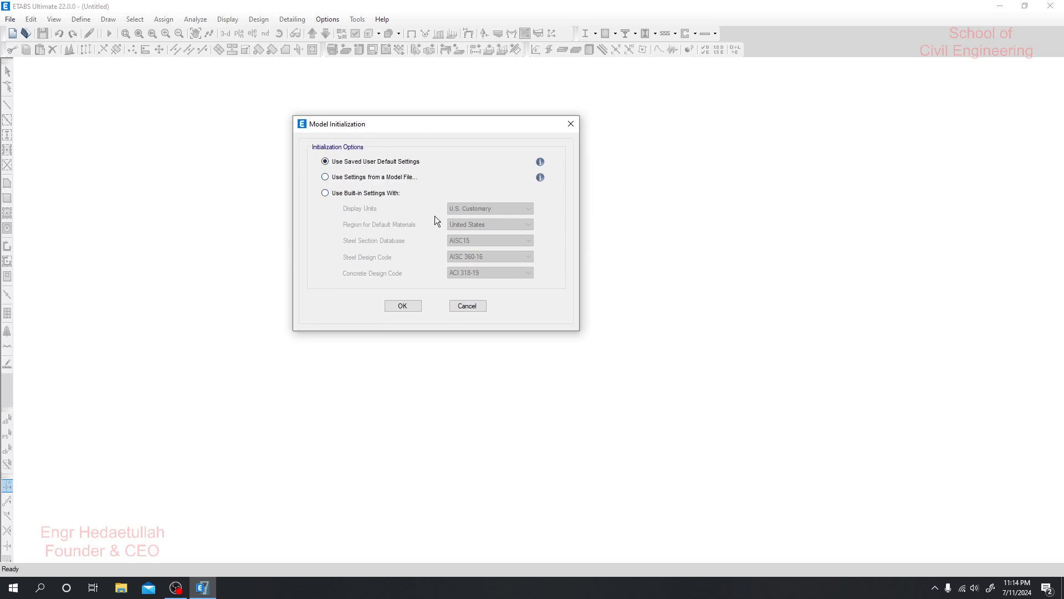
pyautogui.moveTo(421, 227)
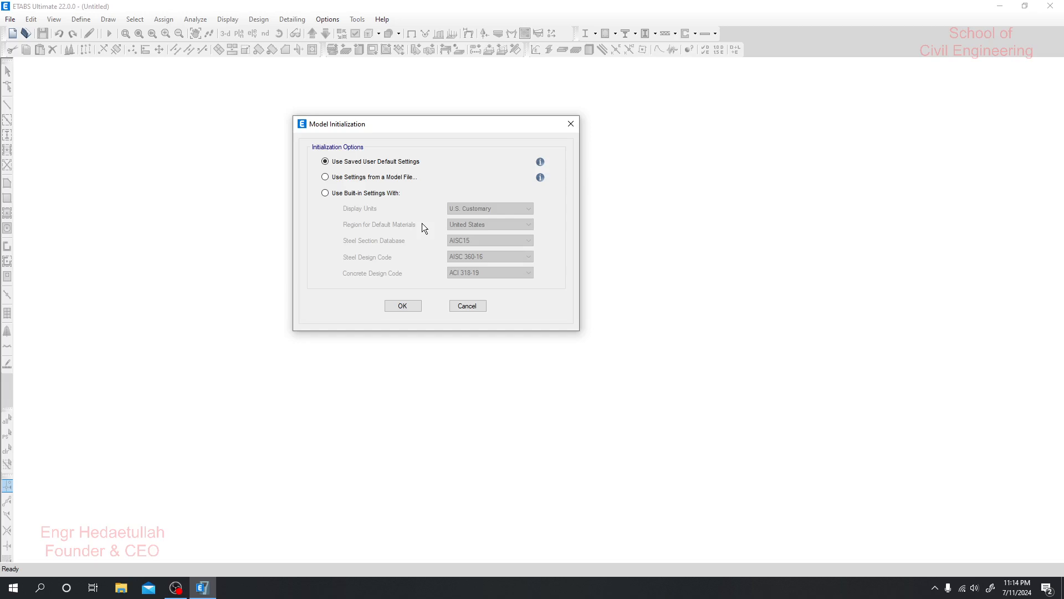
pyautogui.moveTo(374, 191)
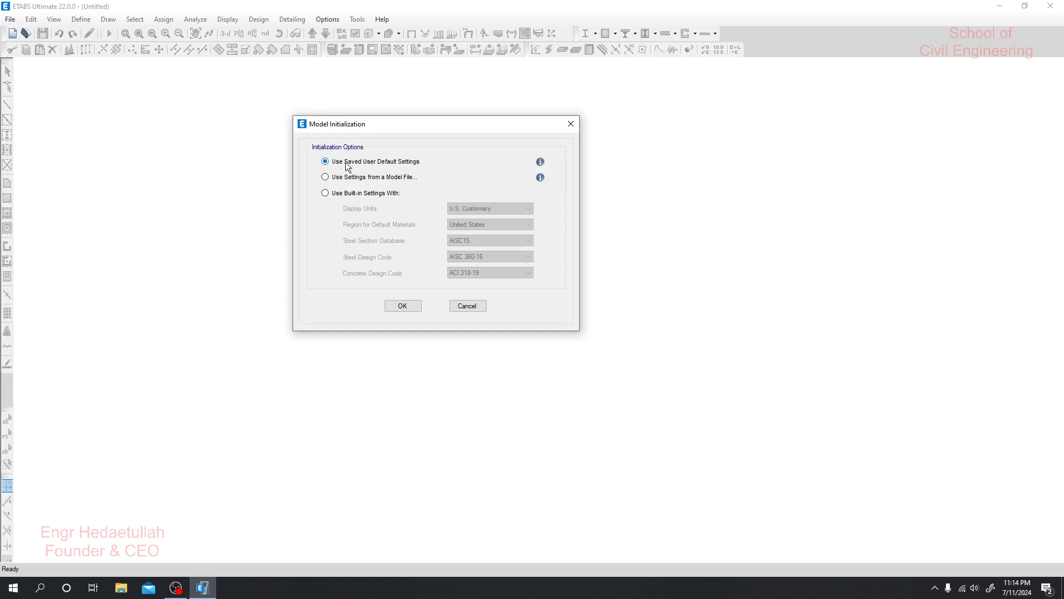
pyautogui.moveTo(540, 164)
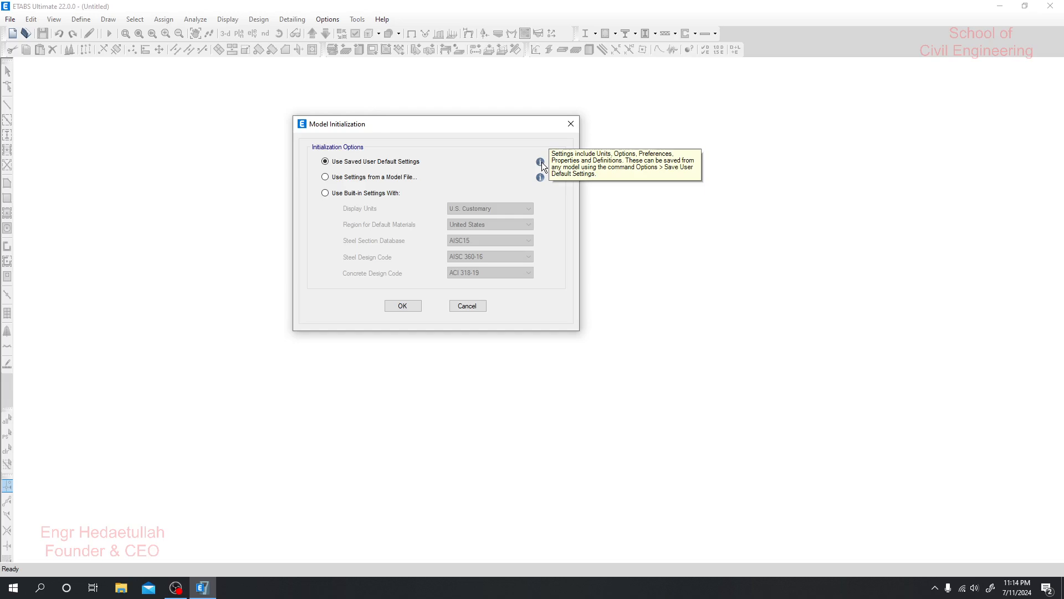
pyautogui.moveTo(209, 289)
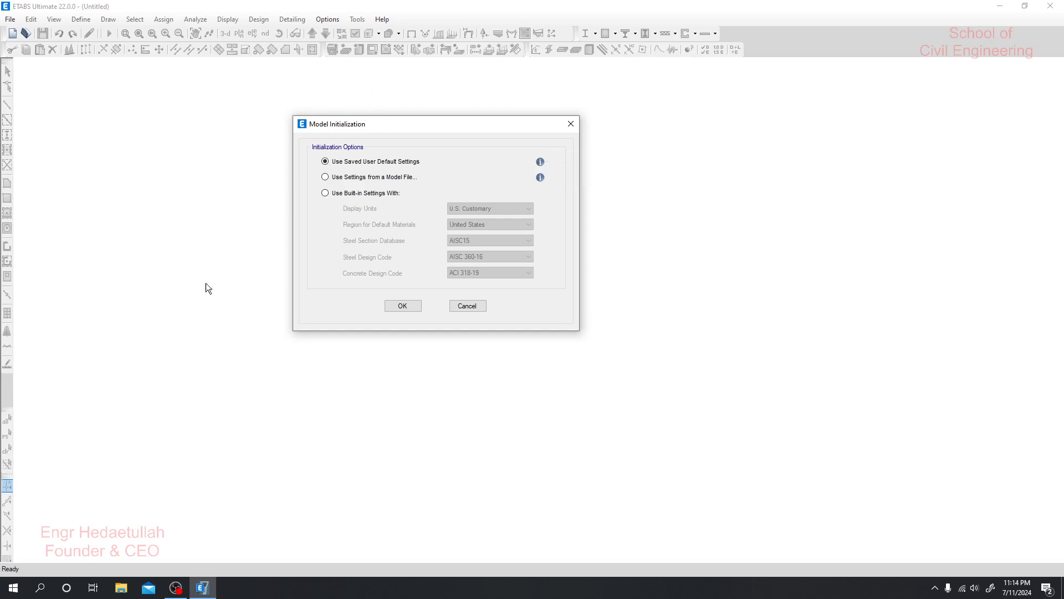
pyautogui.moveTo(419, 87)
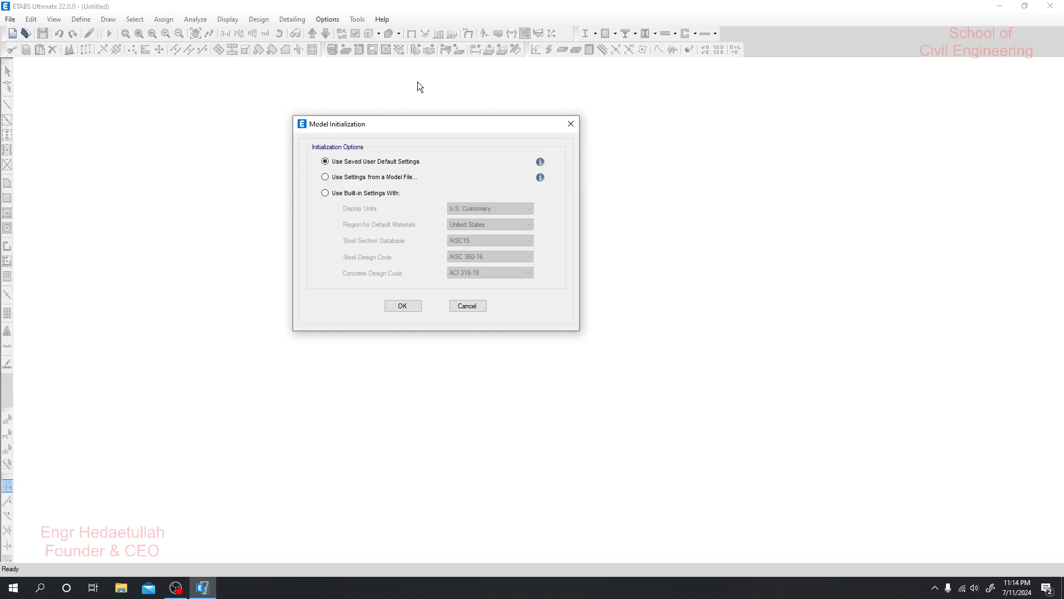
pyautogui.moveTo(356, 175)
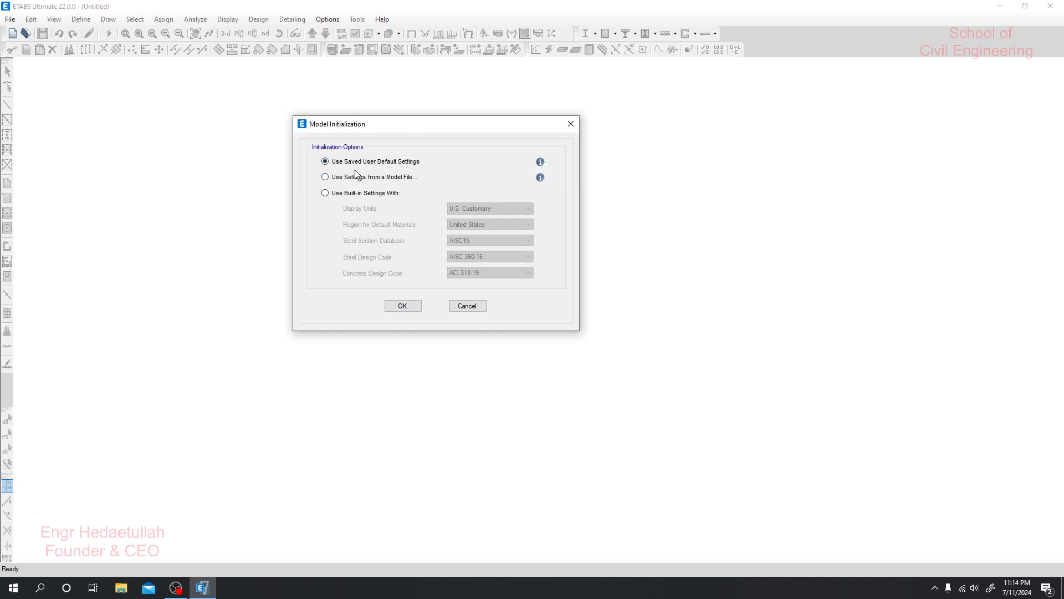
# Choose to take the new model's initial settings from an existing model file
pyautogui.click(325, 176)
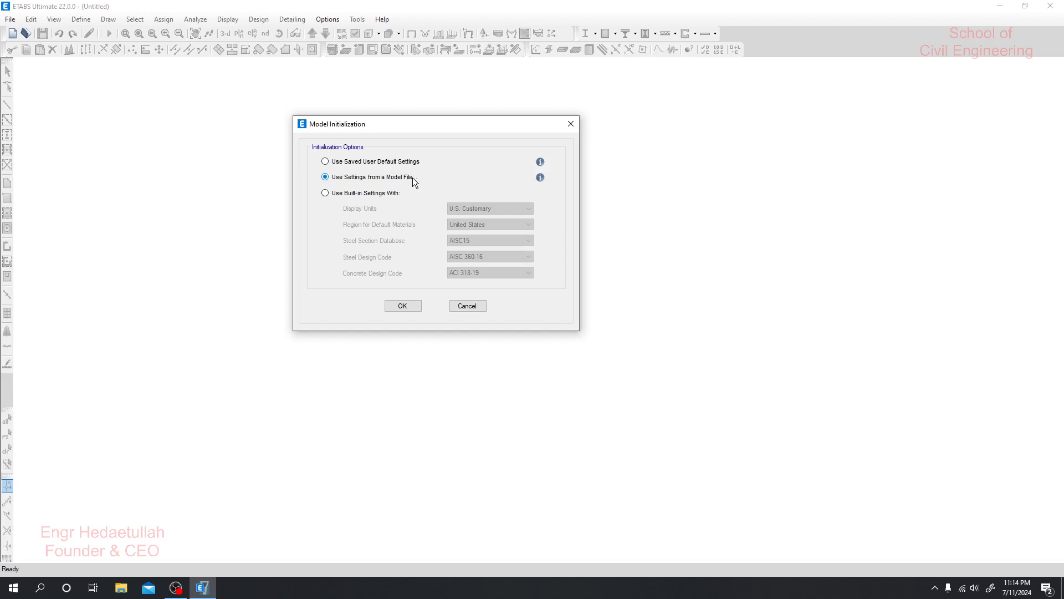
pyautogui.moveTo(405, 183)
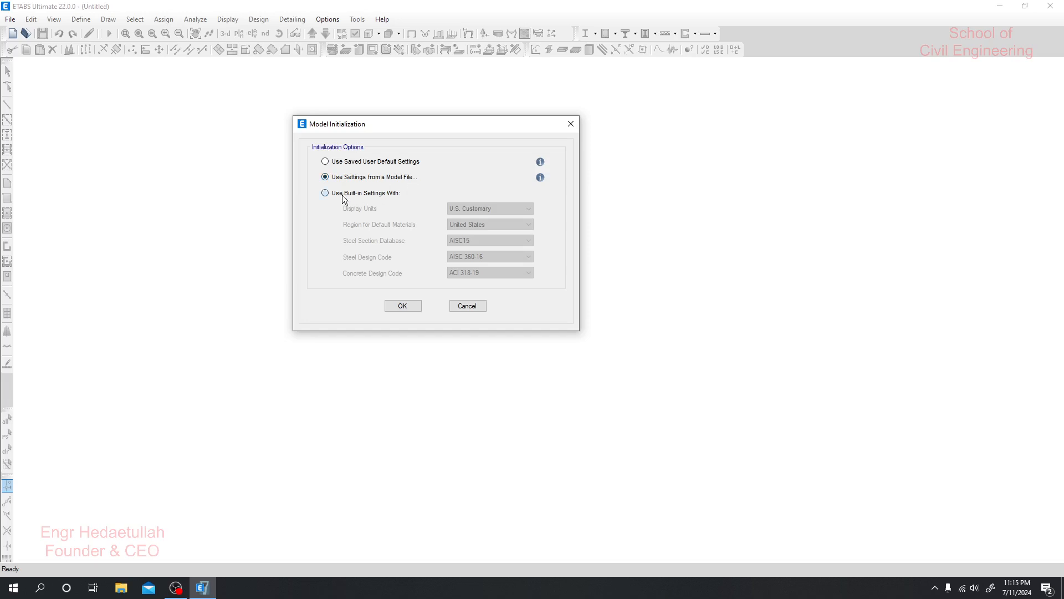
# Switch to built-in initialization settings and review the U.S. Customary unit labels
pyautogui.click(325, 193)
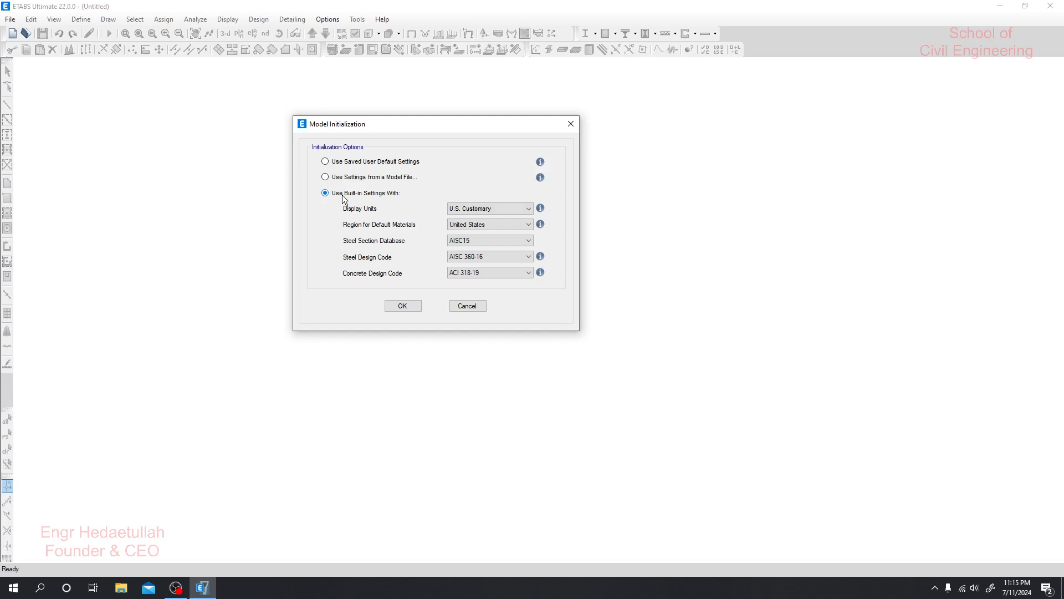
pyautogui.moveTo(384, 196)
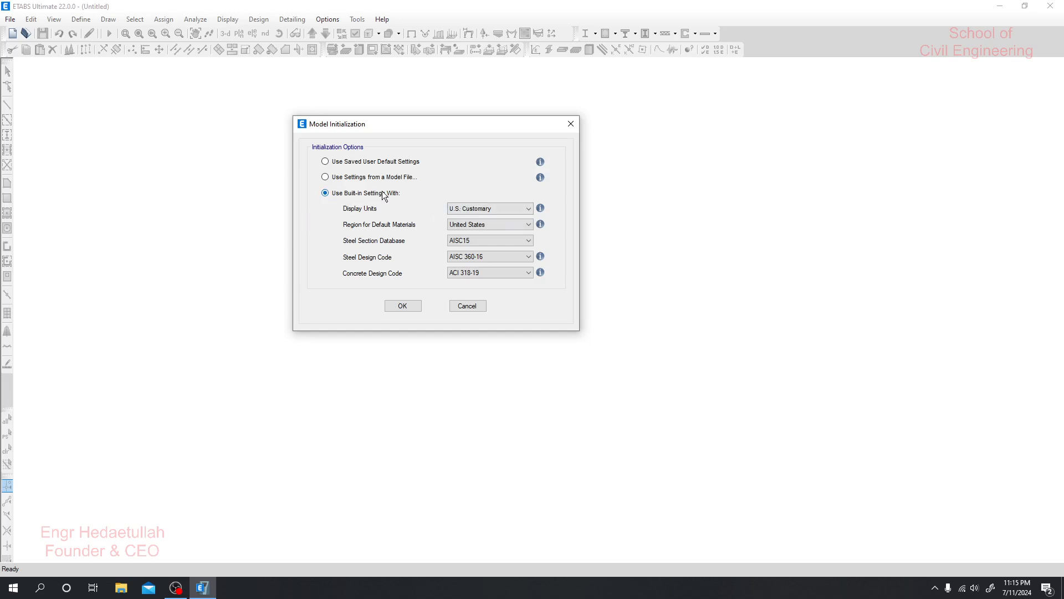
pyautogui.moveTo(381, 217)
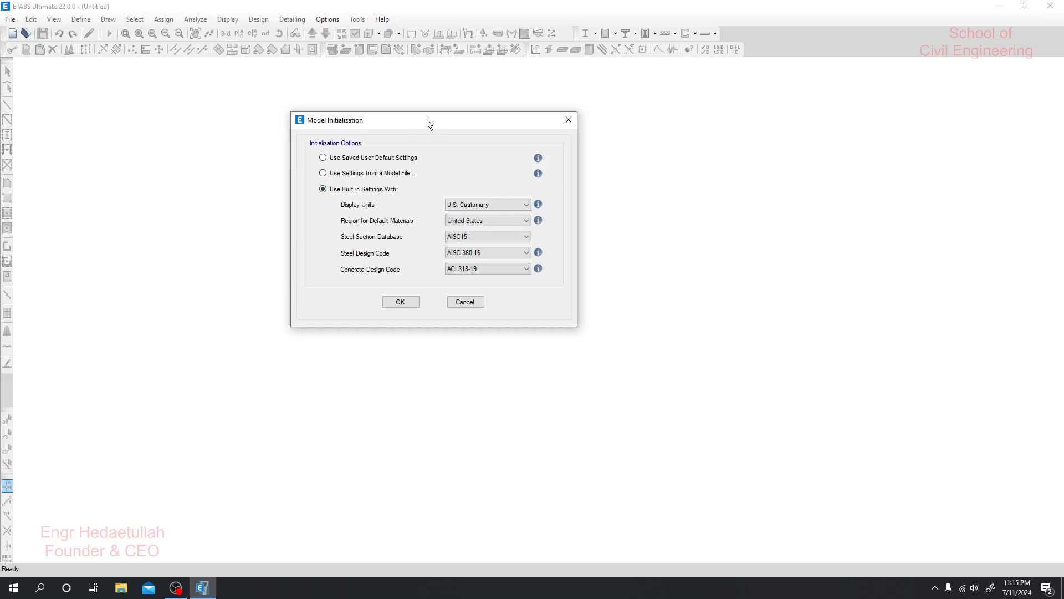
pyautogui.click(525, 204)
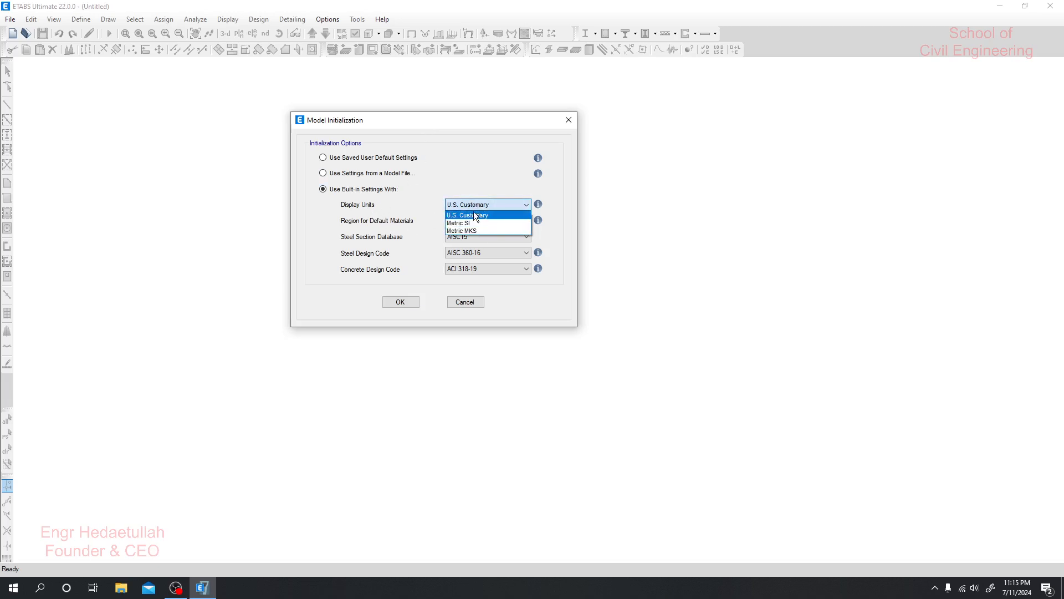
pyautogui.moveTo(479, 230)
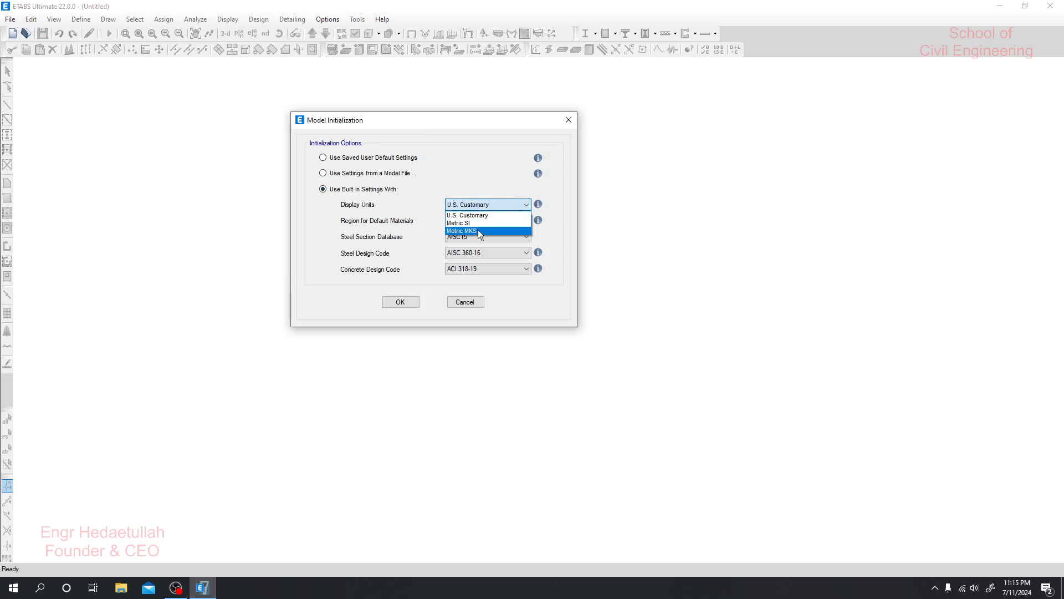
pyautogui.moveTo(488, 216)
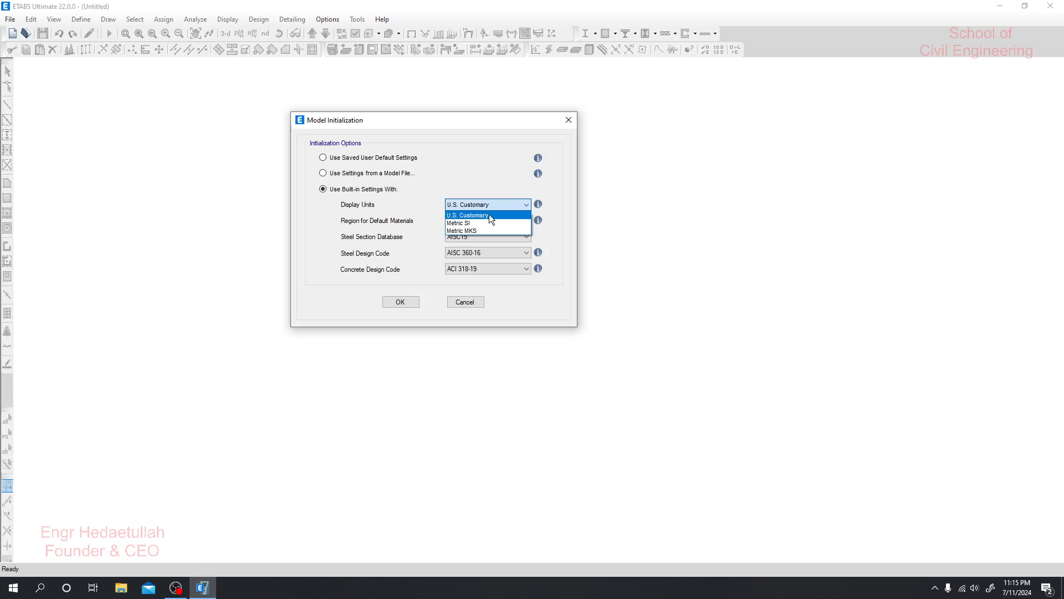
pyautogui.click(467, 214)
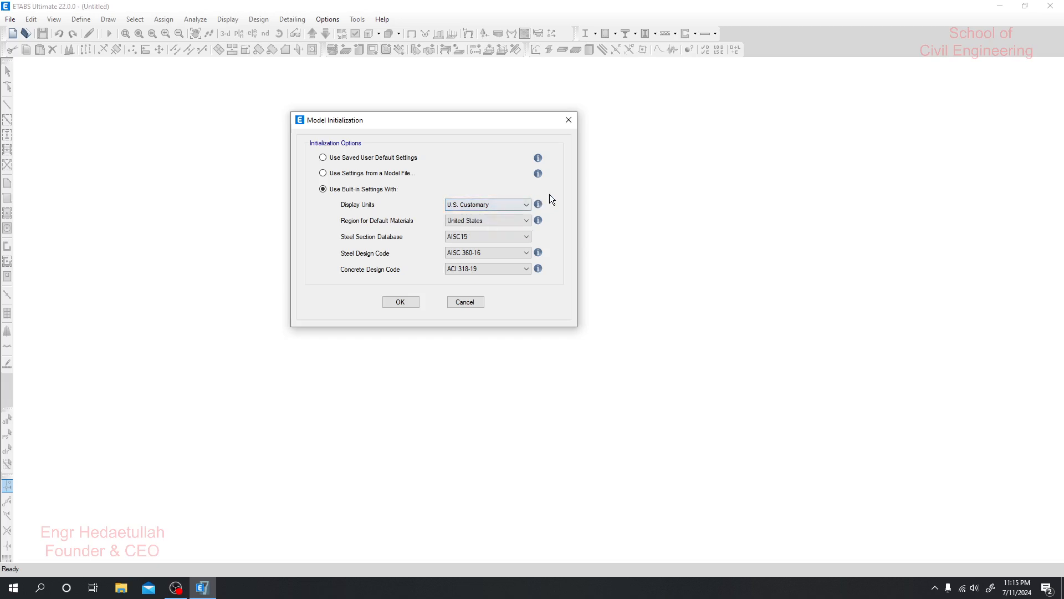
pyautogui.click(538, 204)
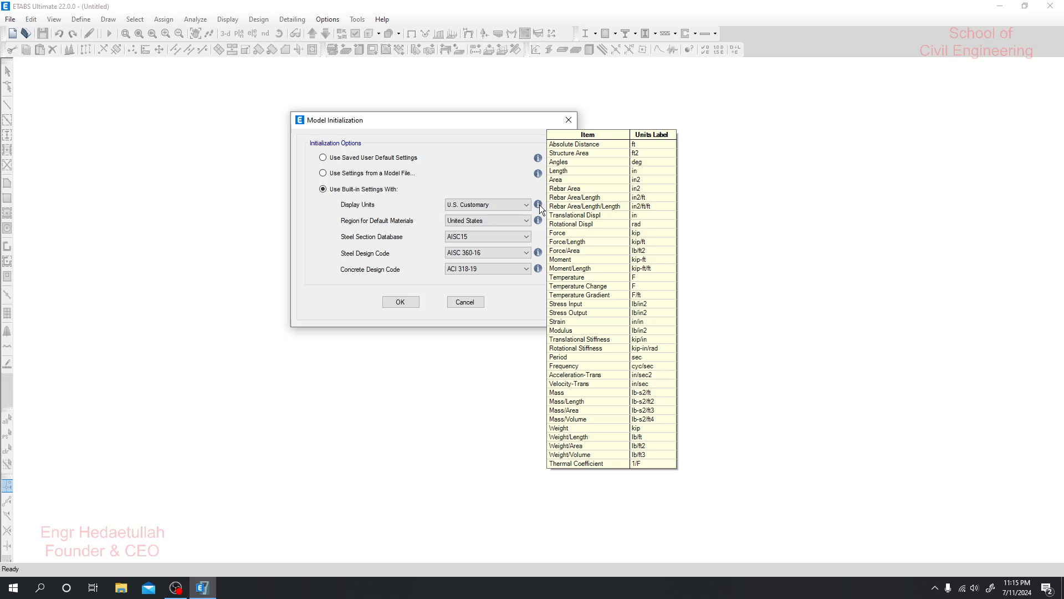
# Compare the Metric SI unit labels, then return the display units to U.S. Customary
pyautogui.click(527, 204)
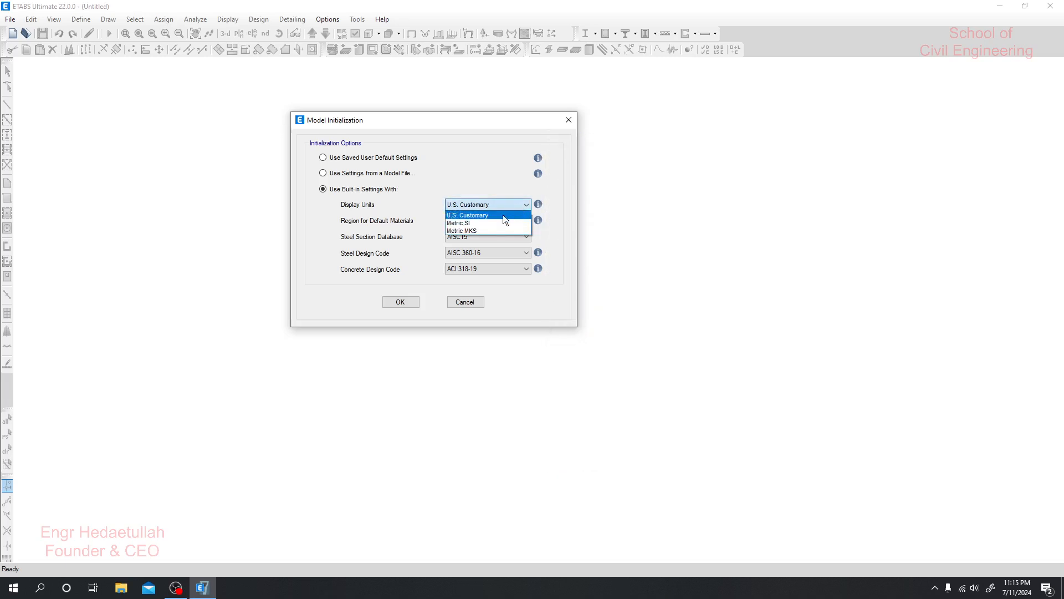
pyautogui.click(465, 223)
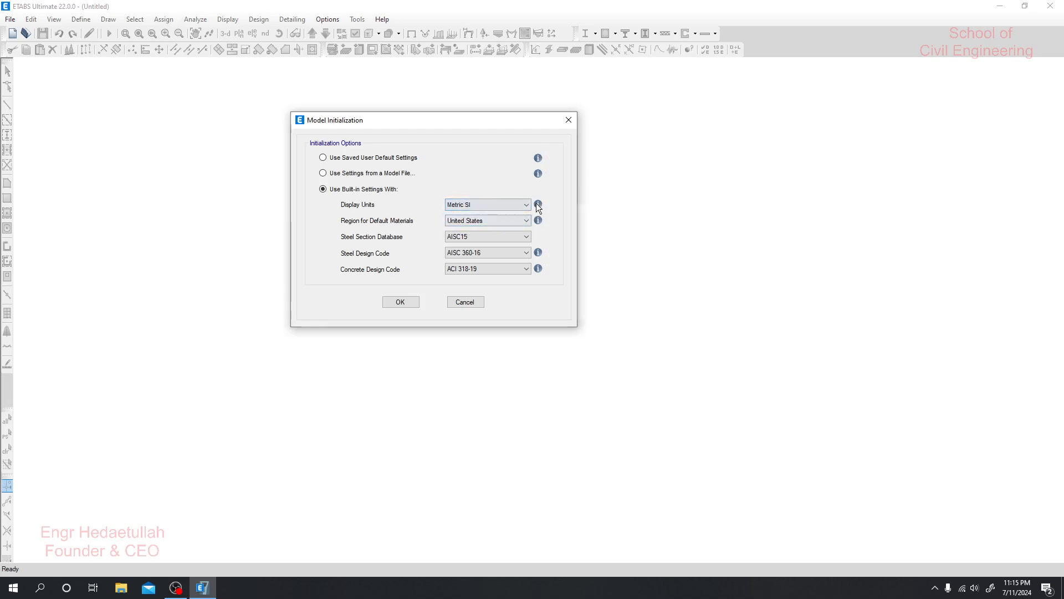
pyautogui.click(537, 205)
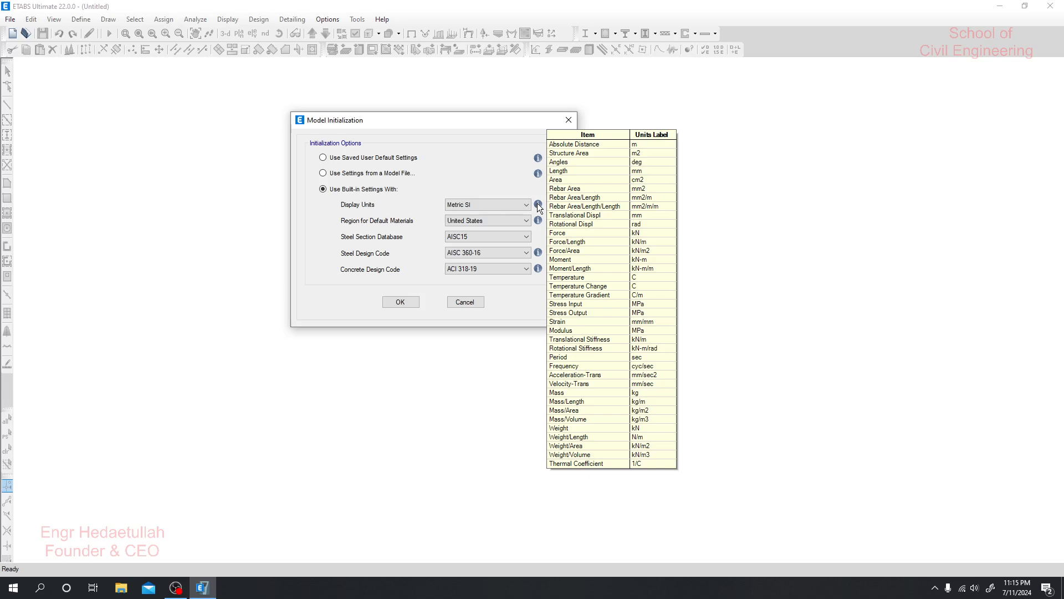
pyautogui.click(526, 204)
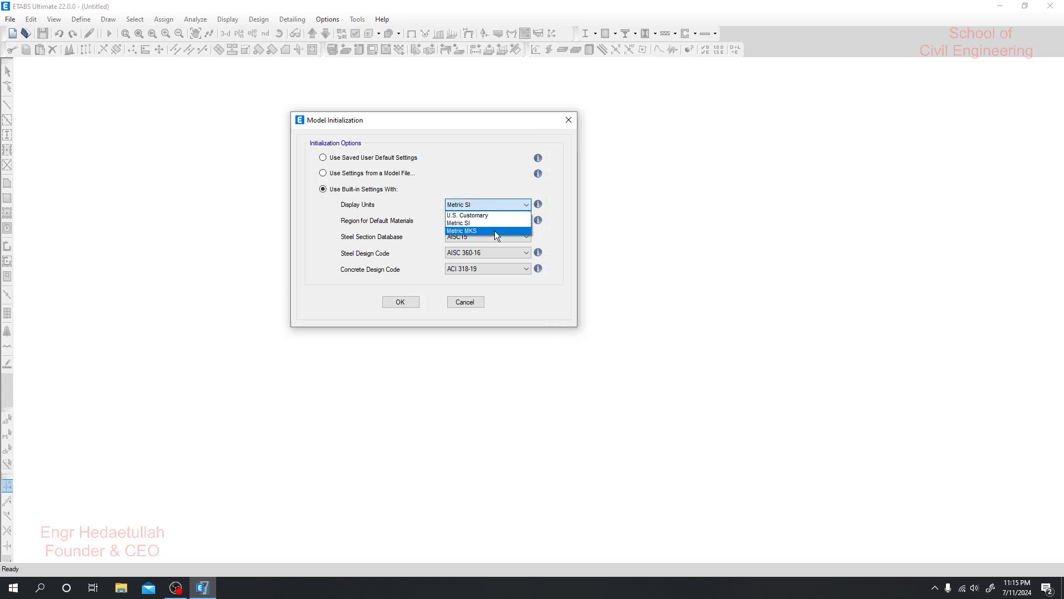
pyautogui.click(461, 230)
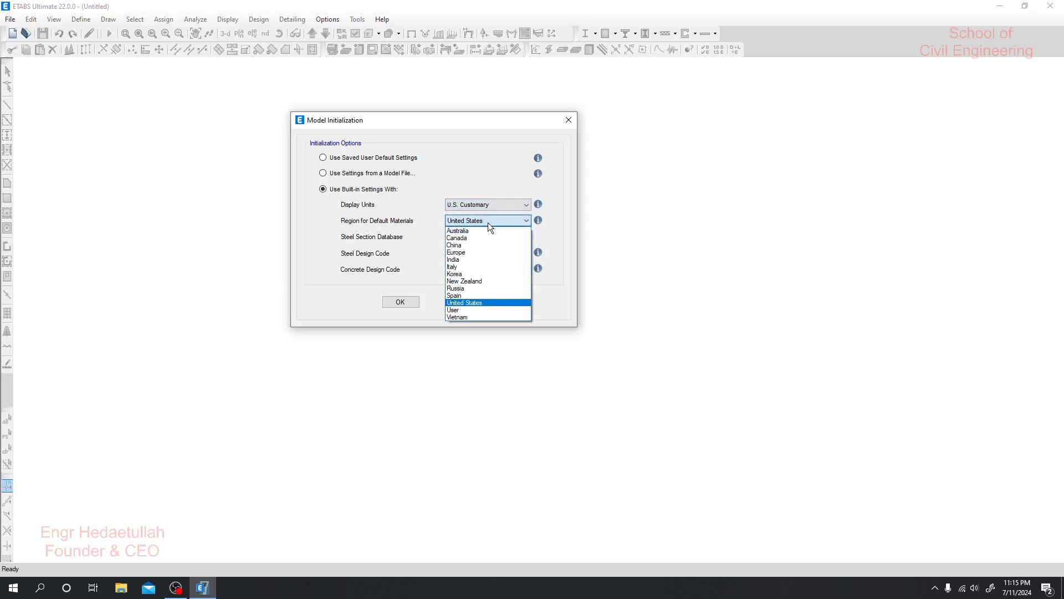
pyautogui.moveTo(457, 231)
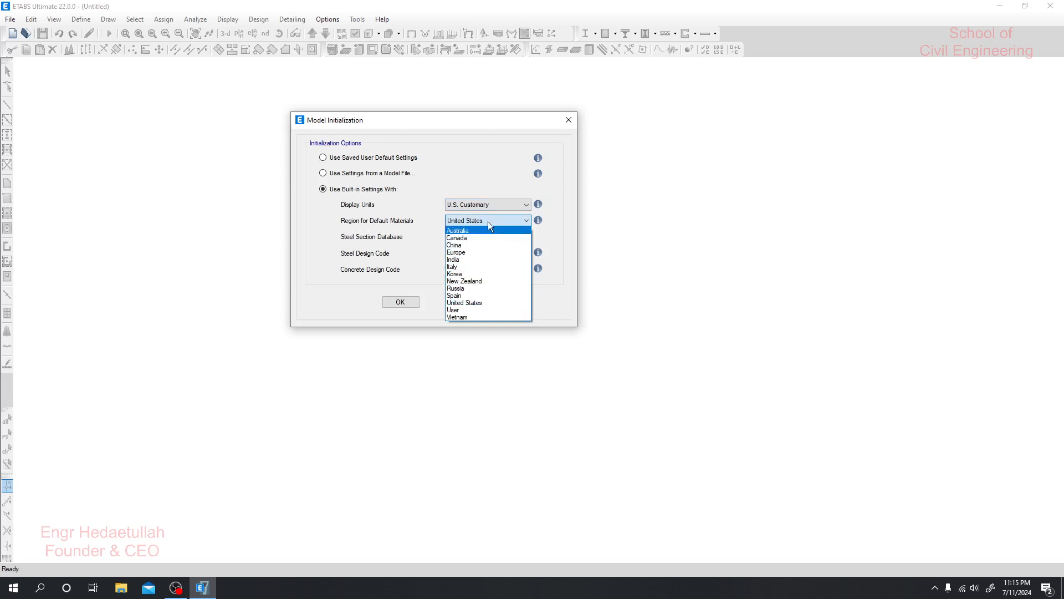
pyautogui.moveTo(482, 223)
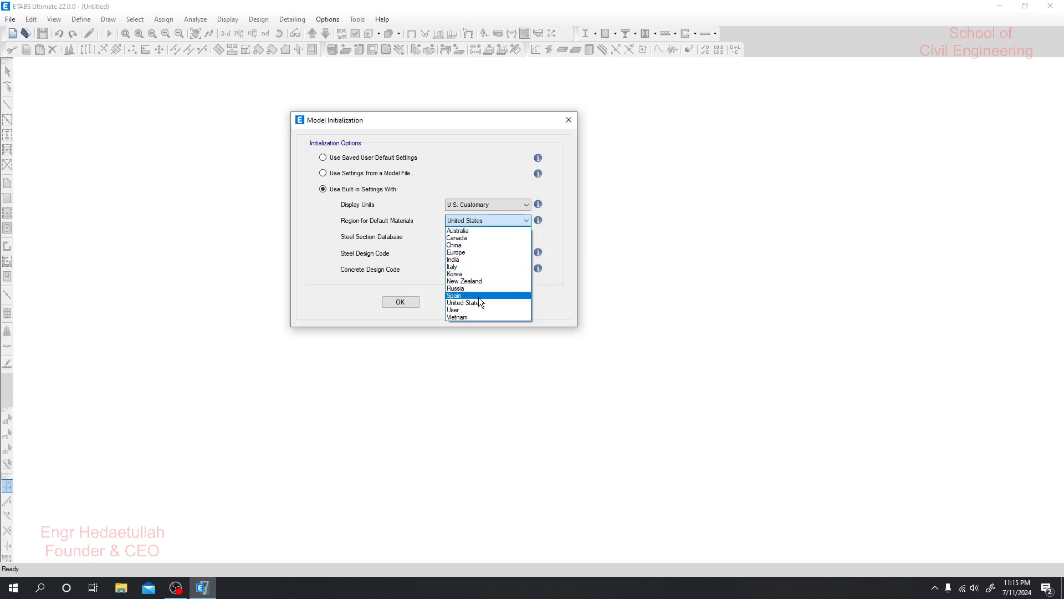
pyautogui.click(465, 302)
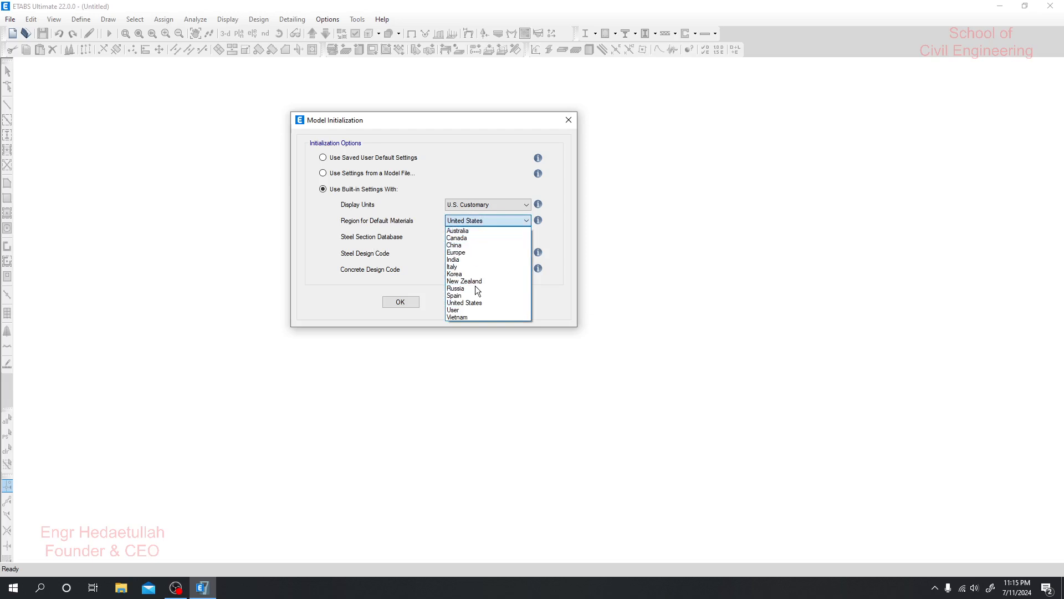
pyautogui.moveTo(458, 230)
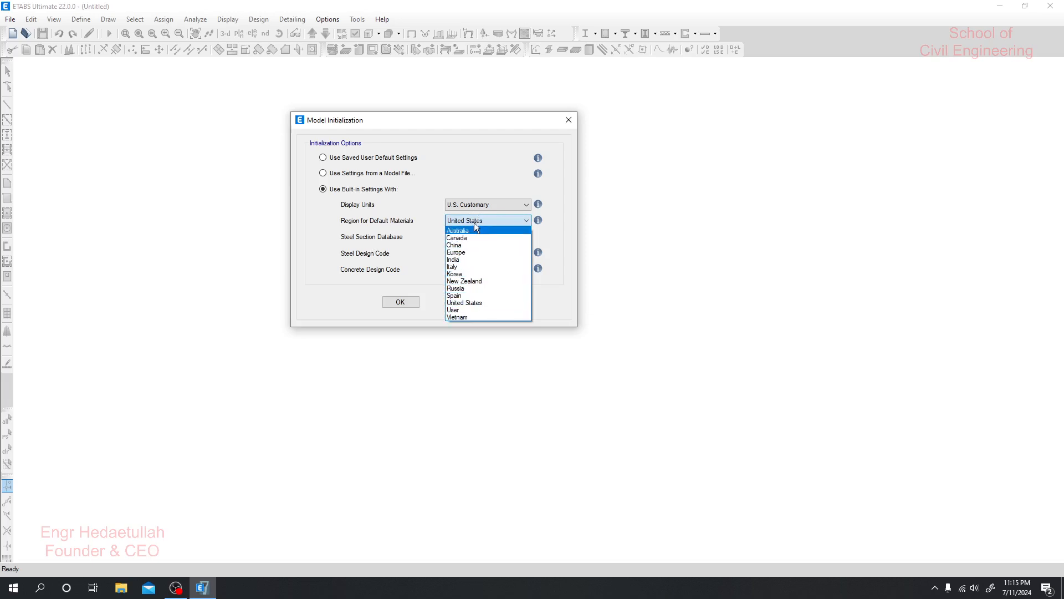
pyautogui.click(452, 309)
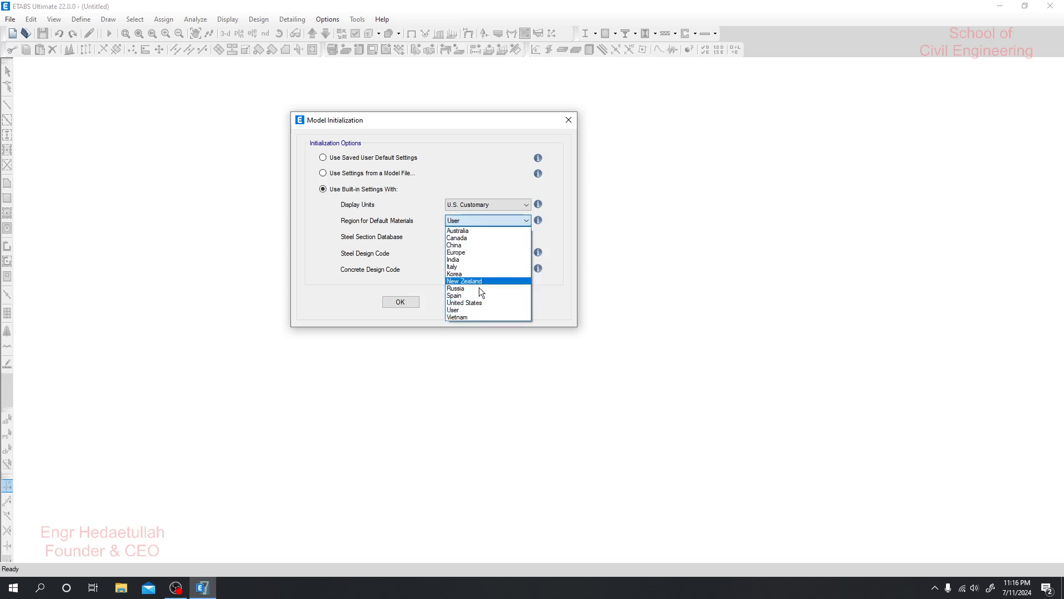
pyautogui.click(464, 303)
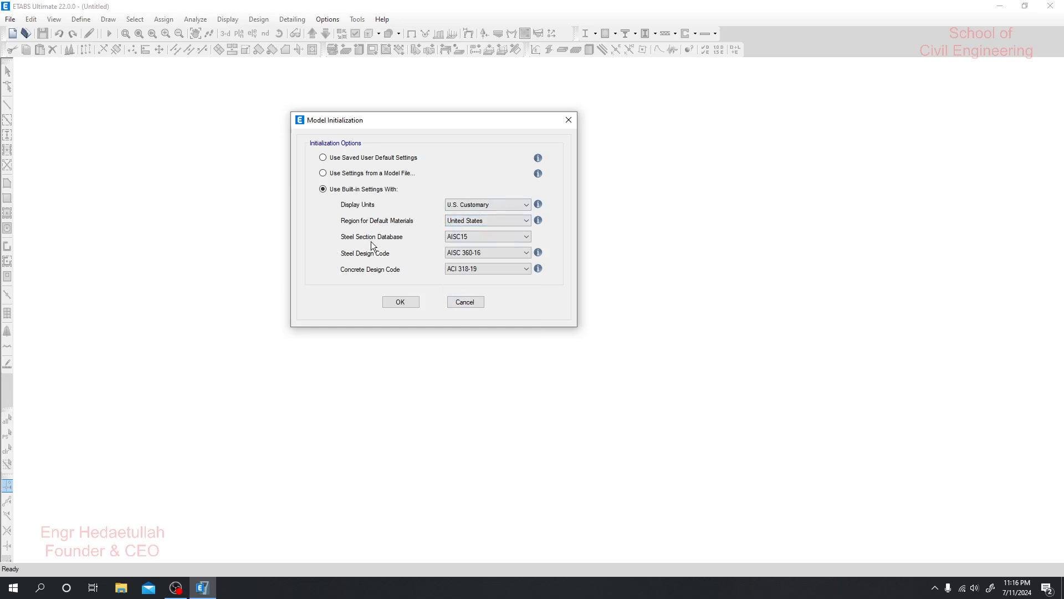
pyautogui.moveTo(345, 242)
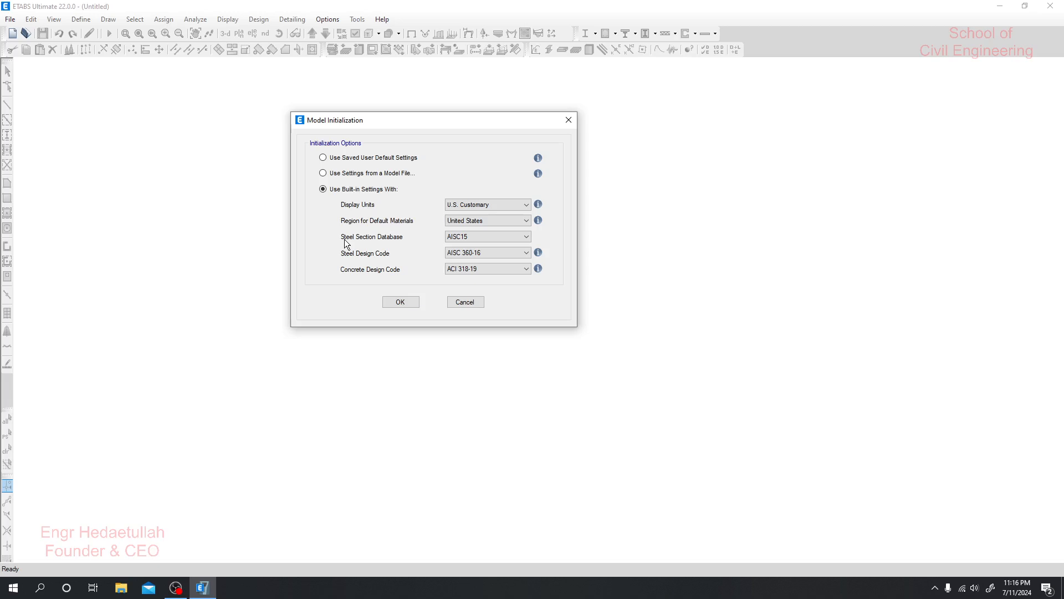
pyautogui.click(485, 236)
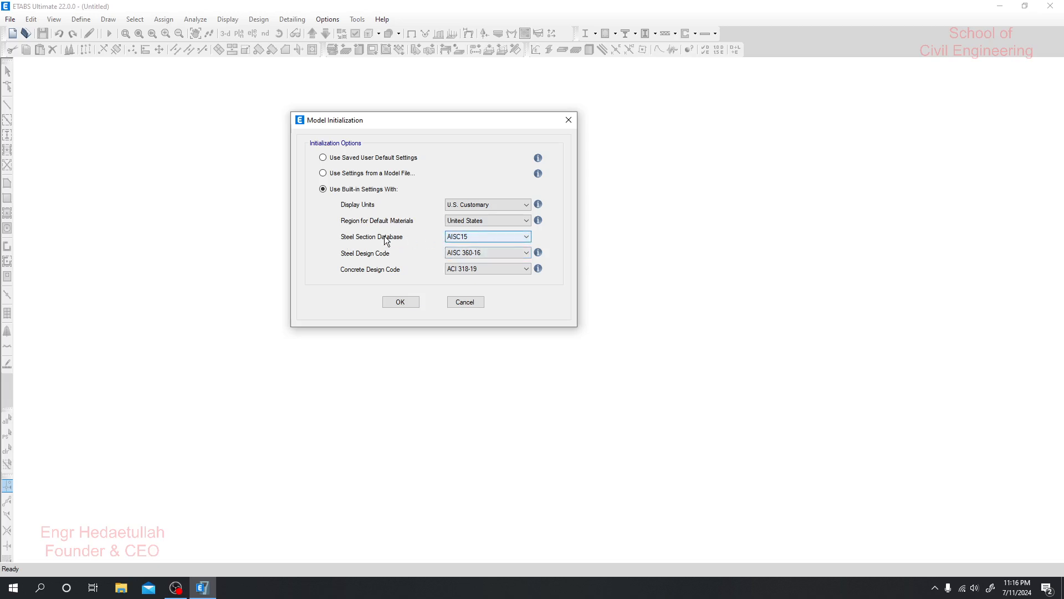
pyautogui.click(526, 236)
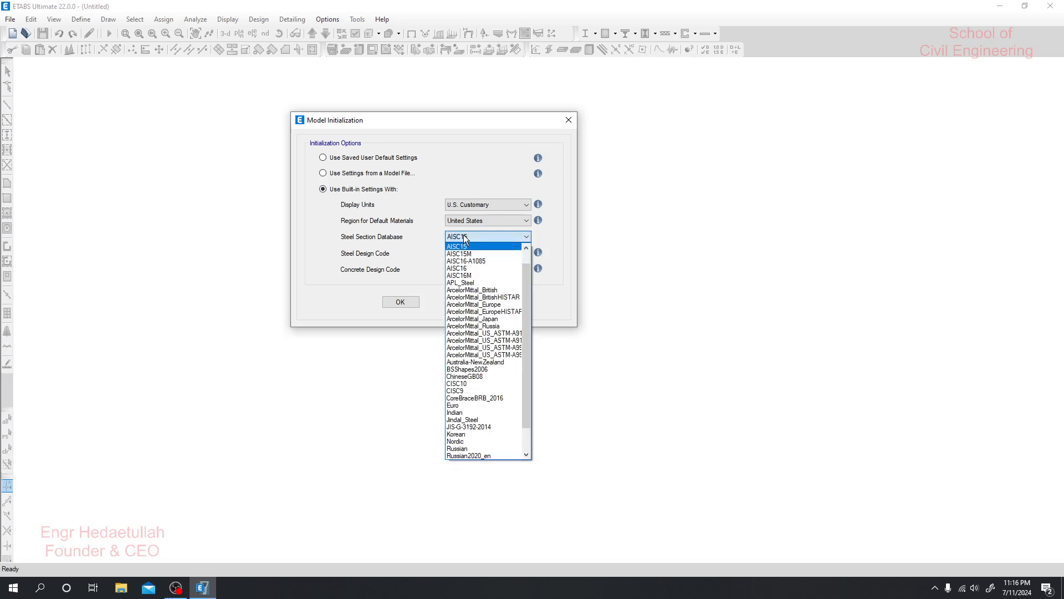
pyautogui.click(456, 245)
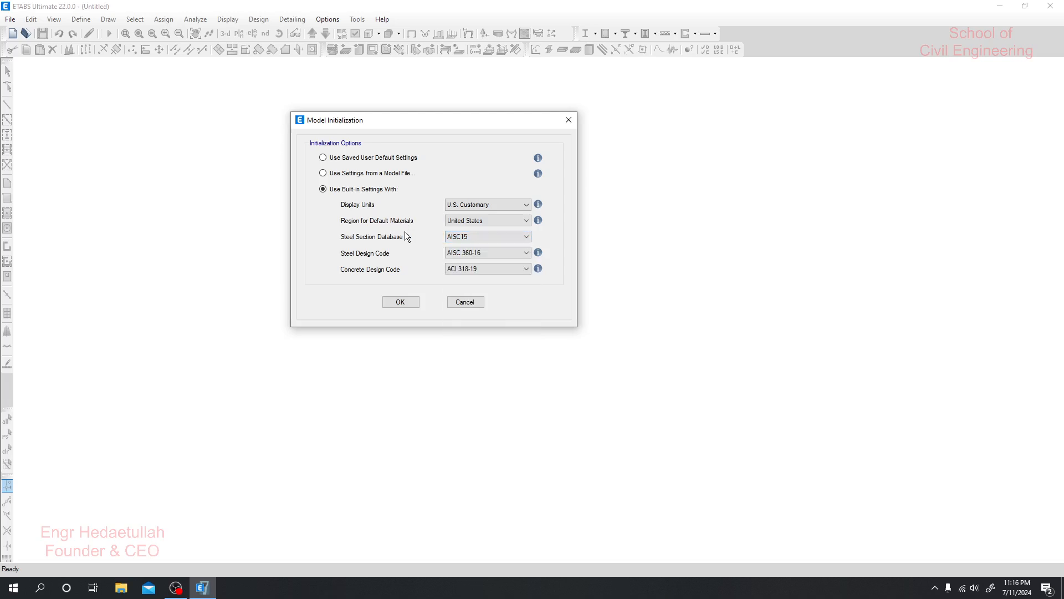
pyautogui.moveTo(408, 237)
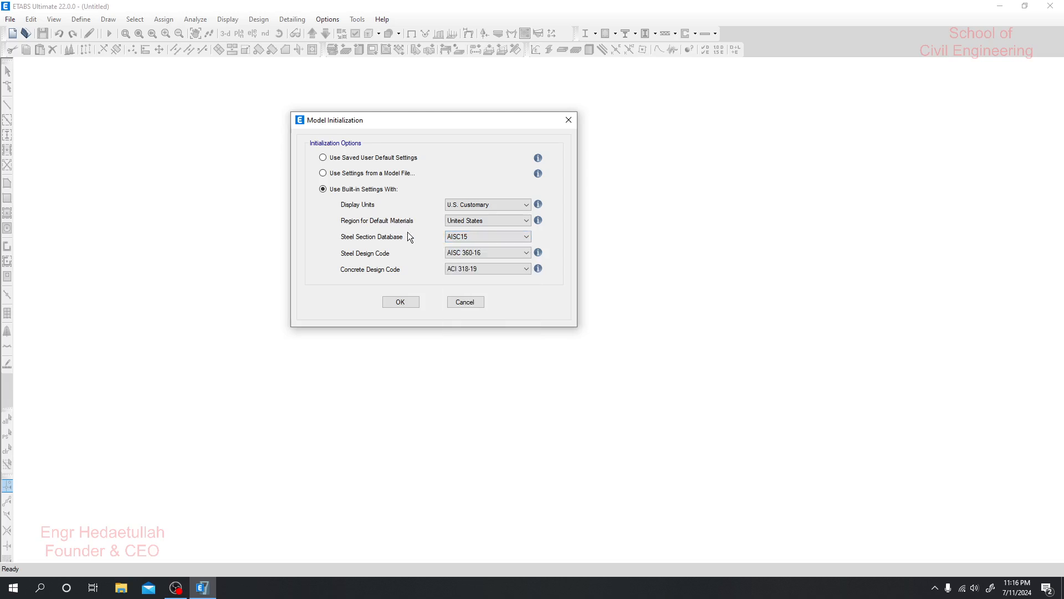
pyautogui.click(526, 237)
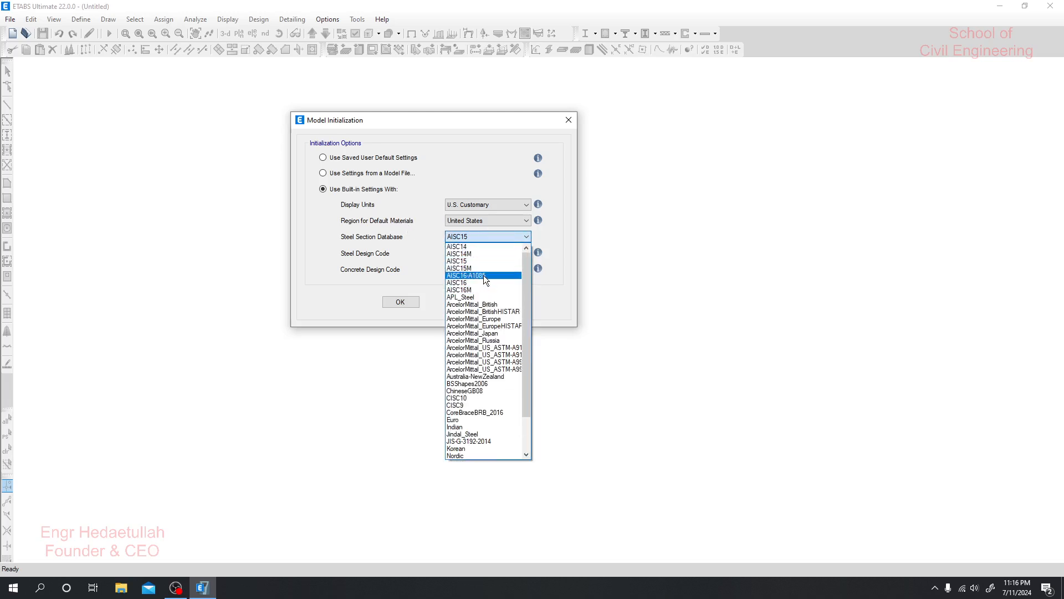
pyautogui.click(455, 262)
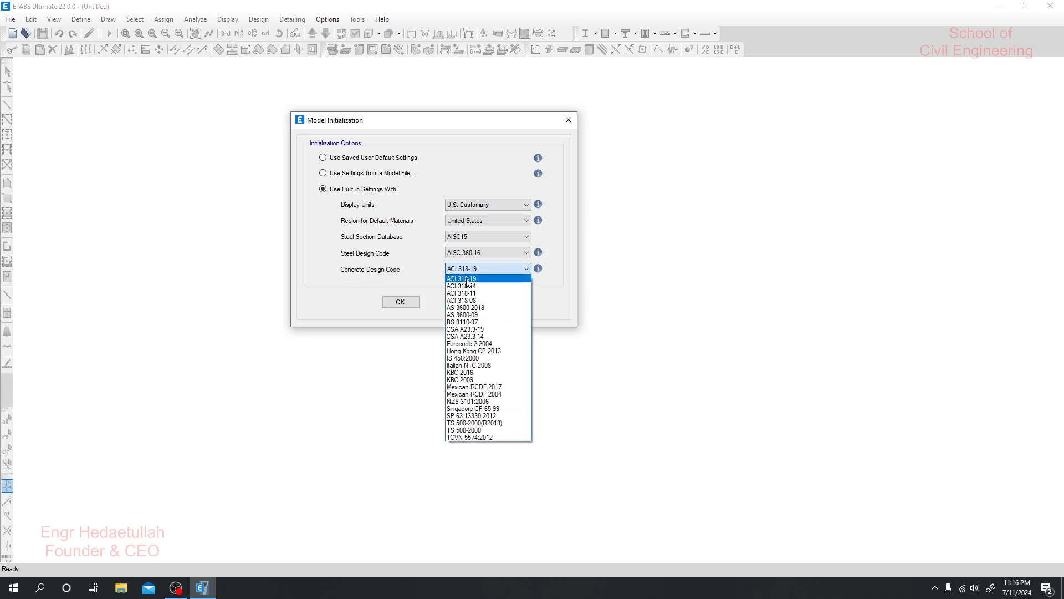
pyautogui.moveTo(464, 286)
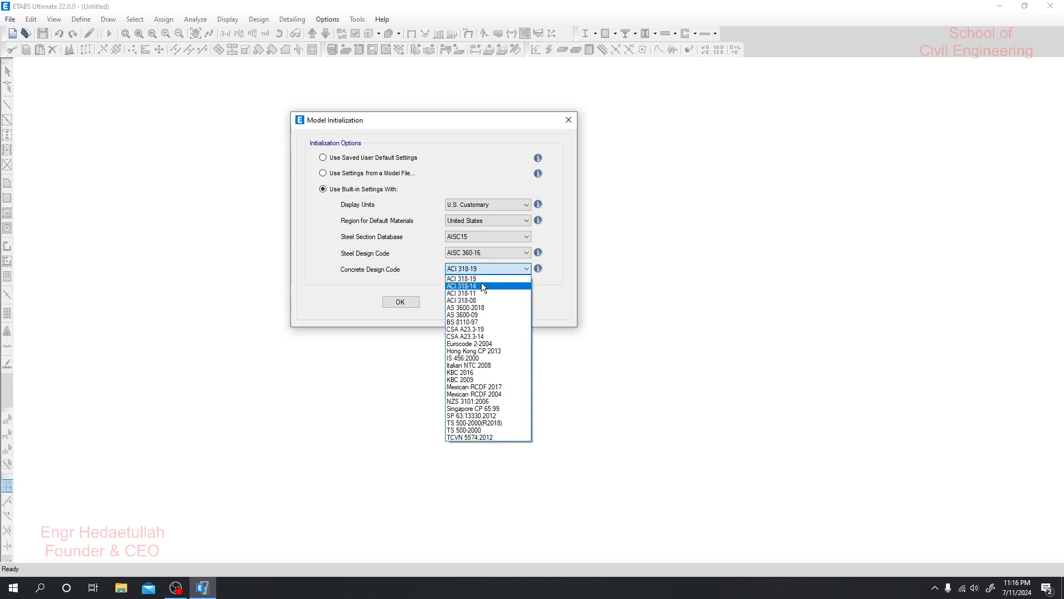
pyautogui.moveTo(461, 279)
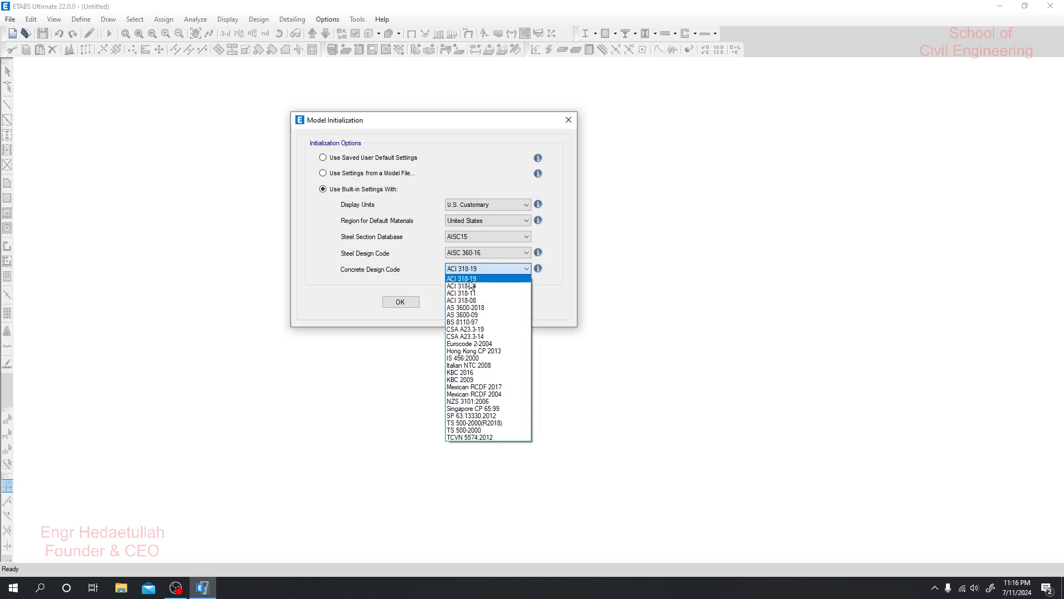
# Keep ACI 318-19 as the concrete design code and accept the initialization settings
pyautogui.click(461, 279)
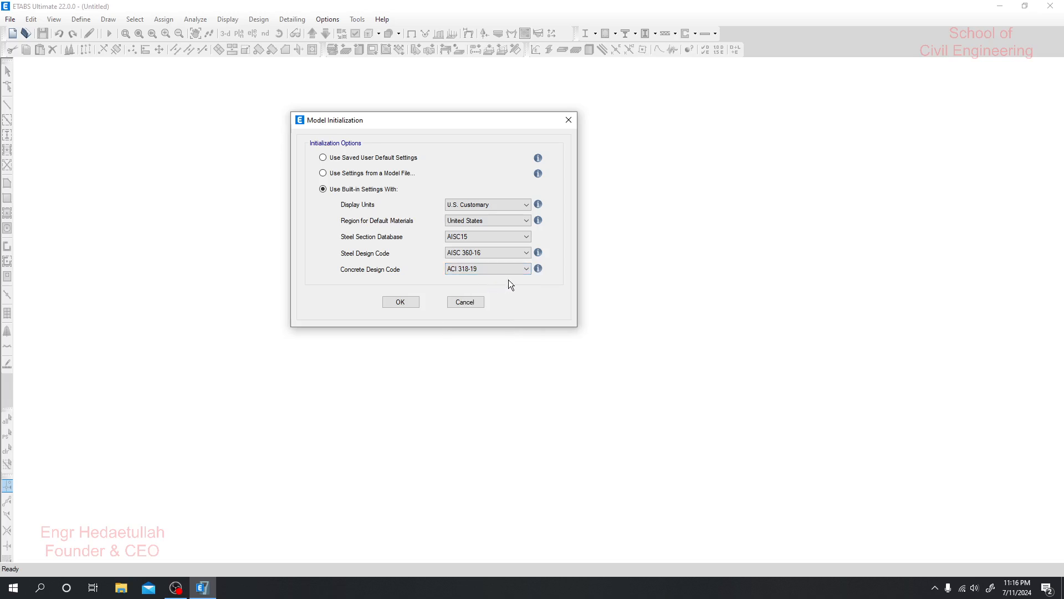
pyautogui.moveTo(537, 269)
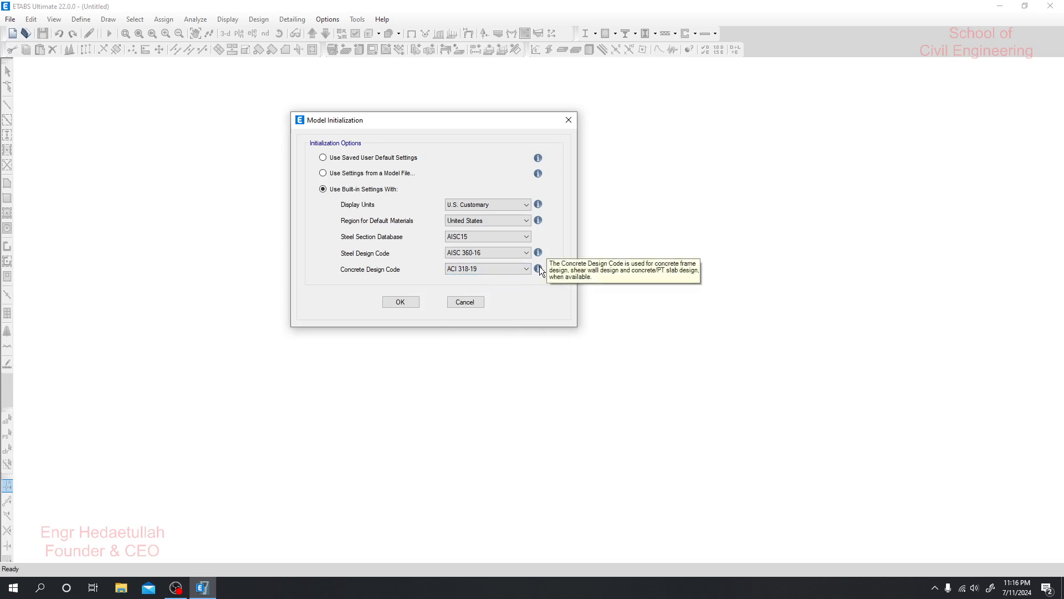
pyautogui.click(400, 302)
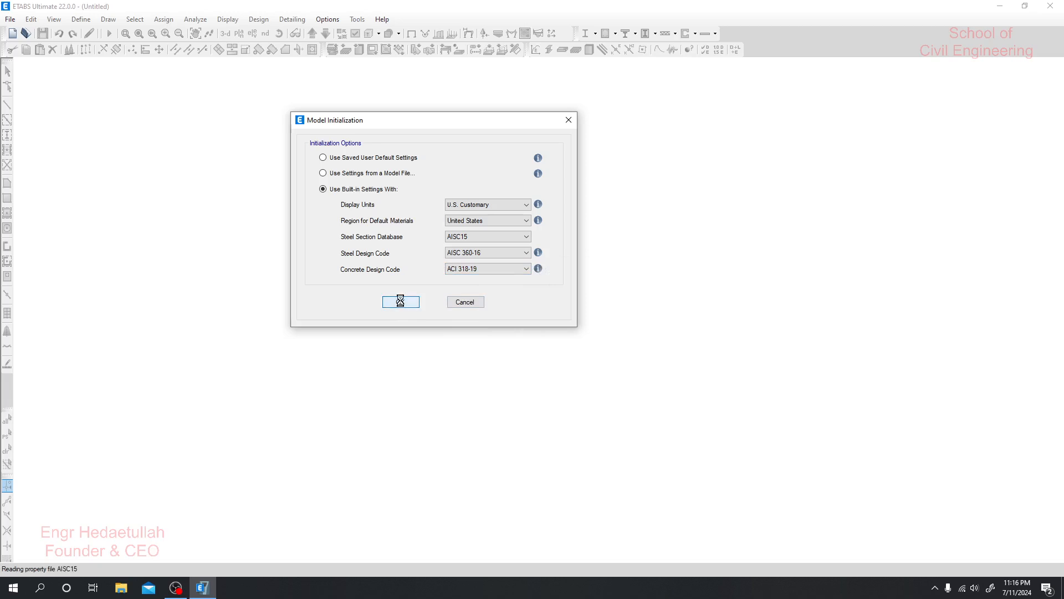
# Proceed to the New Model Quick Templates with the 4-story, 4×4 grid at 24 ft
pyautogui.click(400, 302)
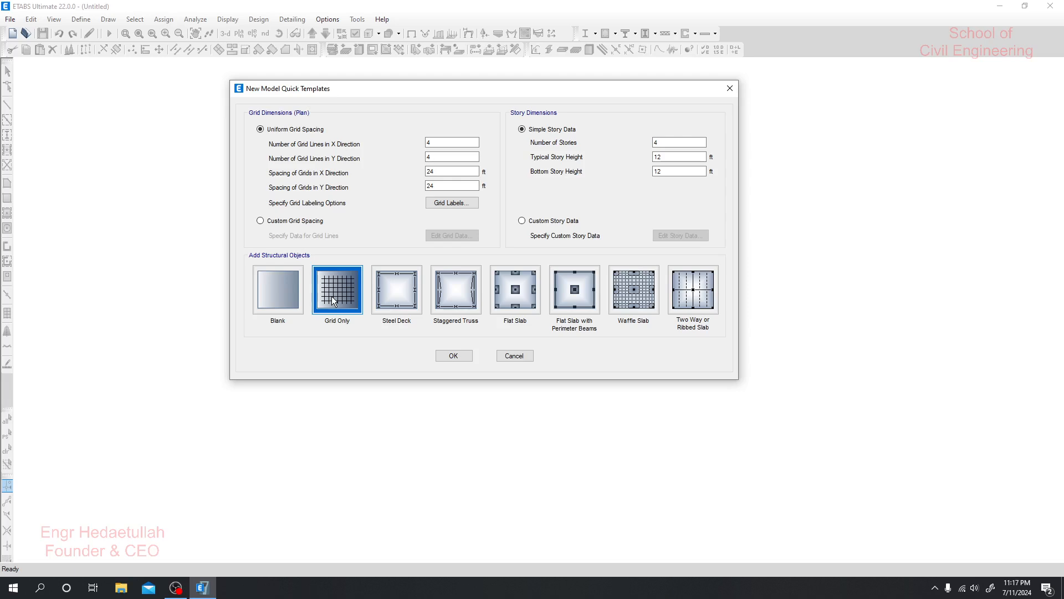
pyautogui.moveTo(453, 356)
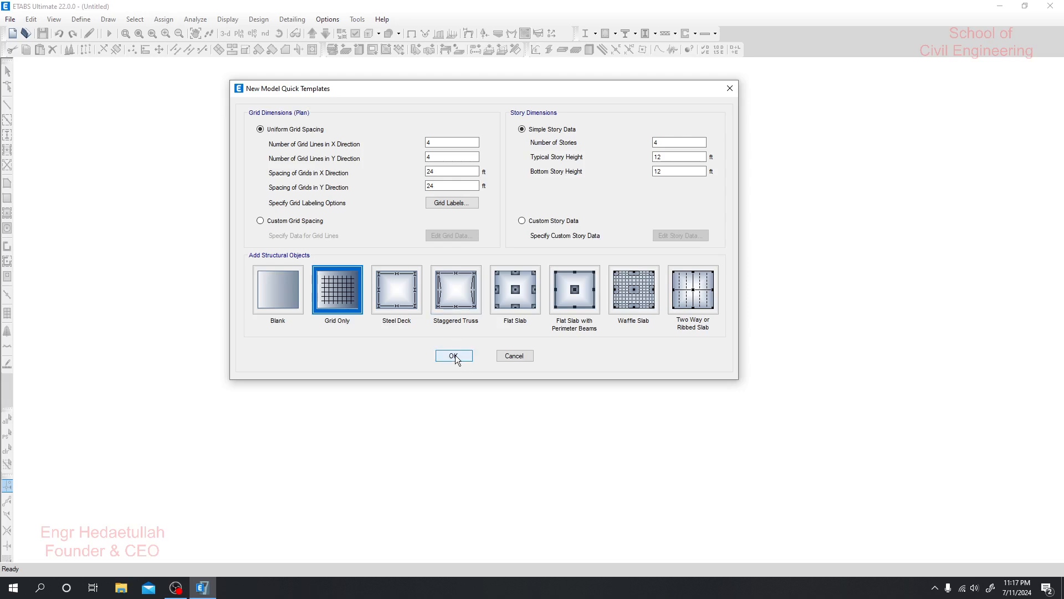
# Generate the Grid Only model so the 4×4 grid shows in plan and 3-D views
pyautogui.click(454, 356)
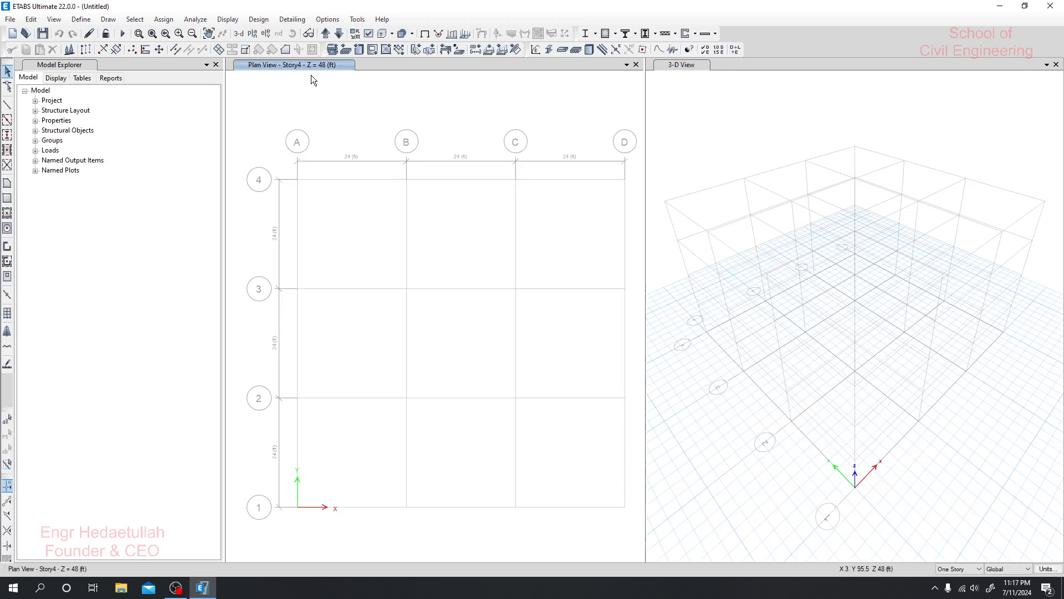
pyautogui.moveTo(289, 119)
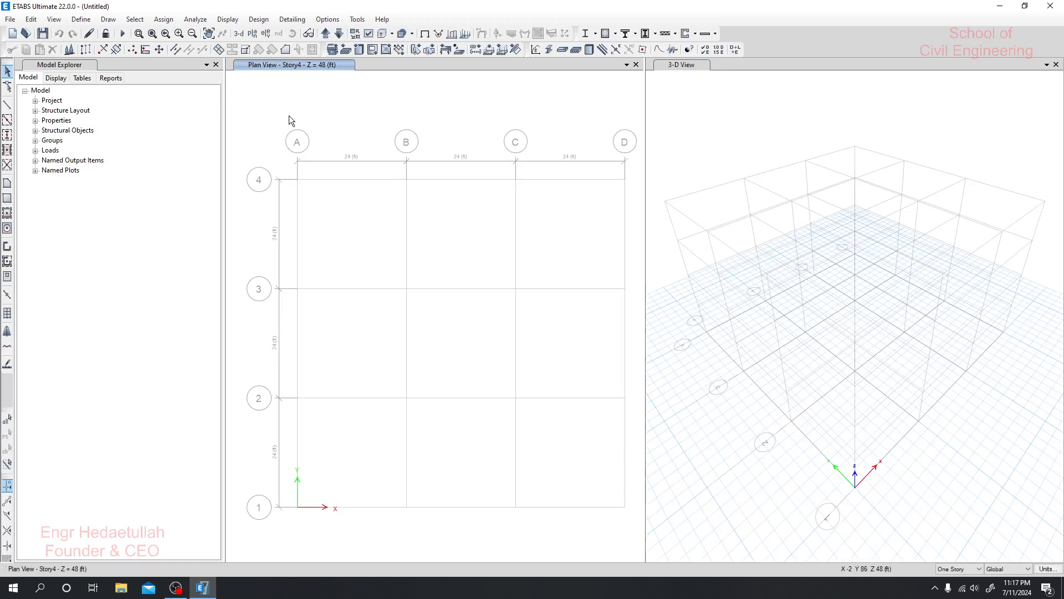
pyautogui.moveTo(744, 123)
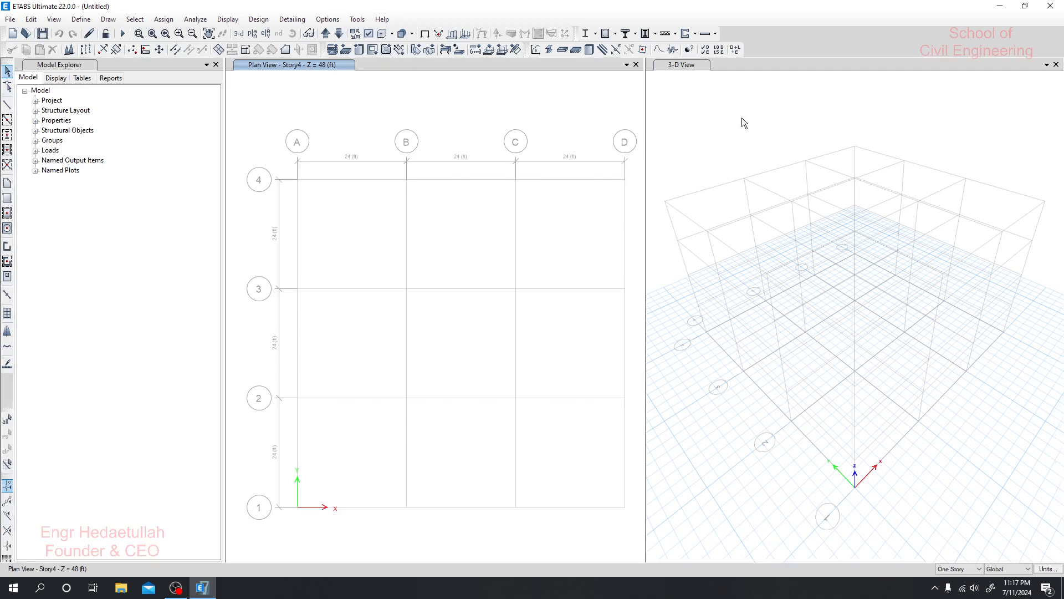
pyautogui.moveTo(558, 113)
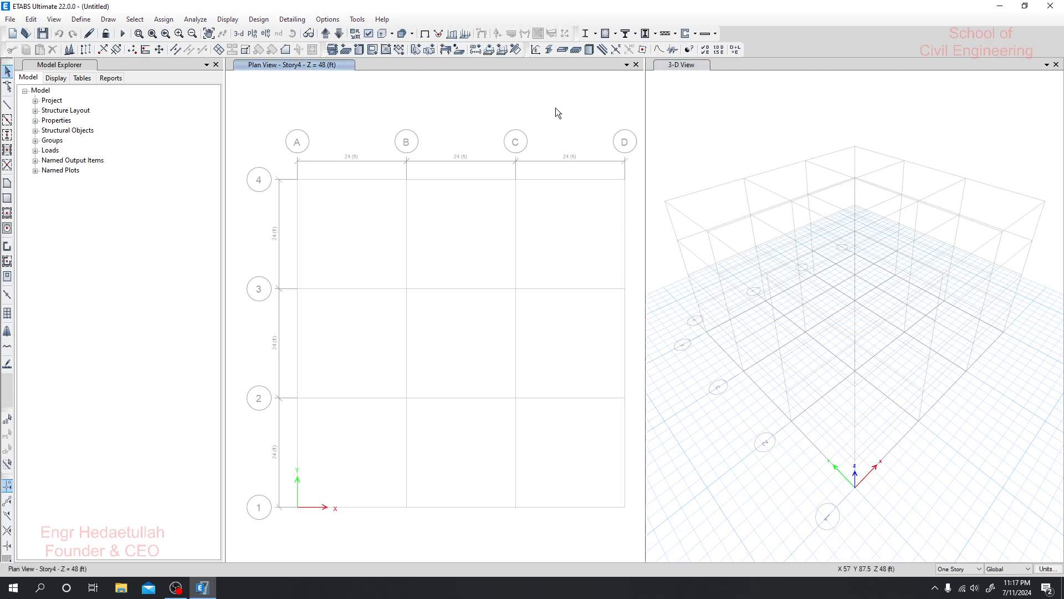
pyautogui.moveTo(653, 210)
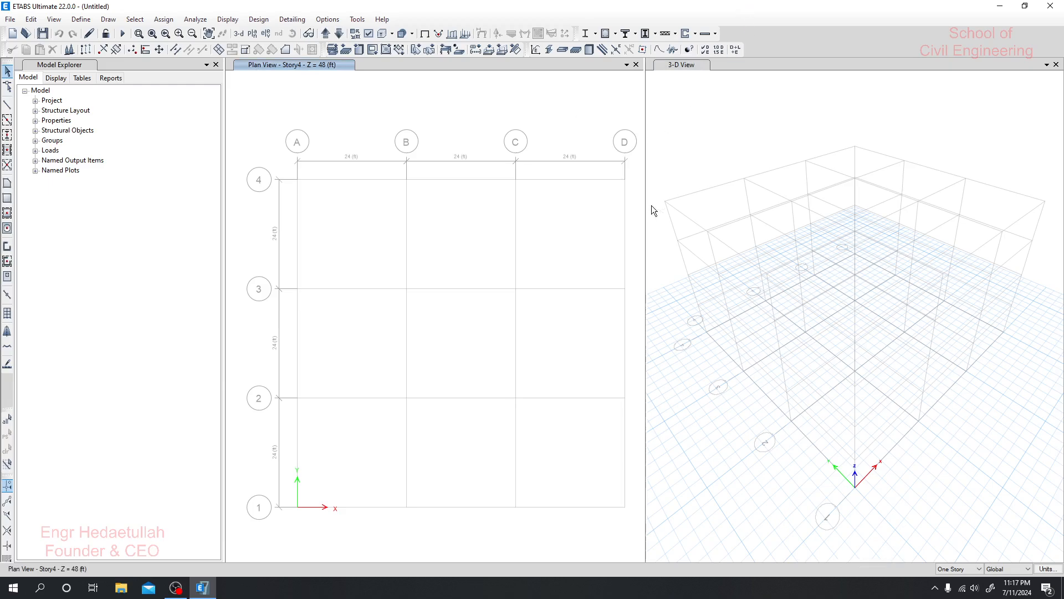
pyautogui.moveTo(597, 138)
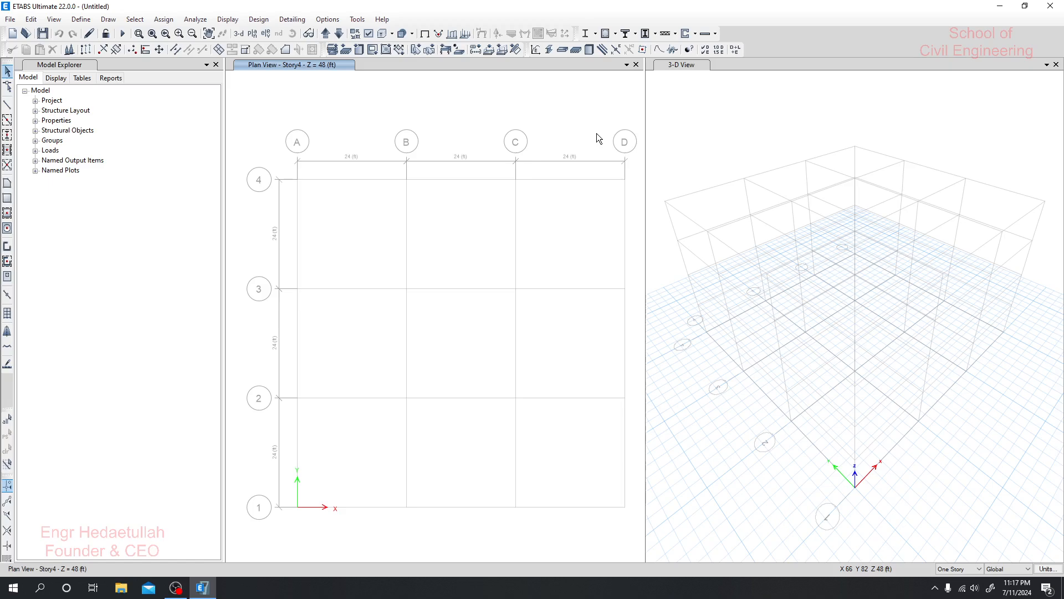
pyautogui.moveTo(80, 19)
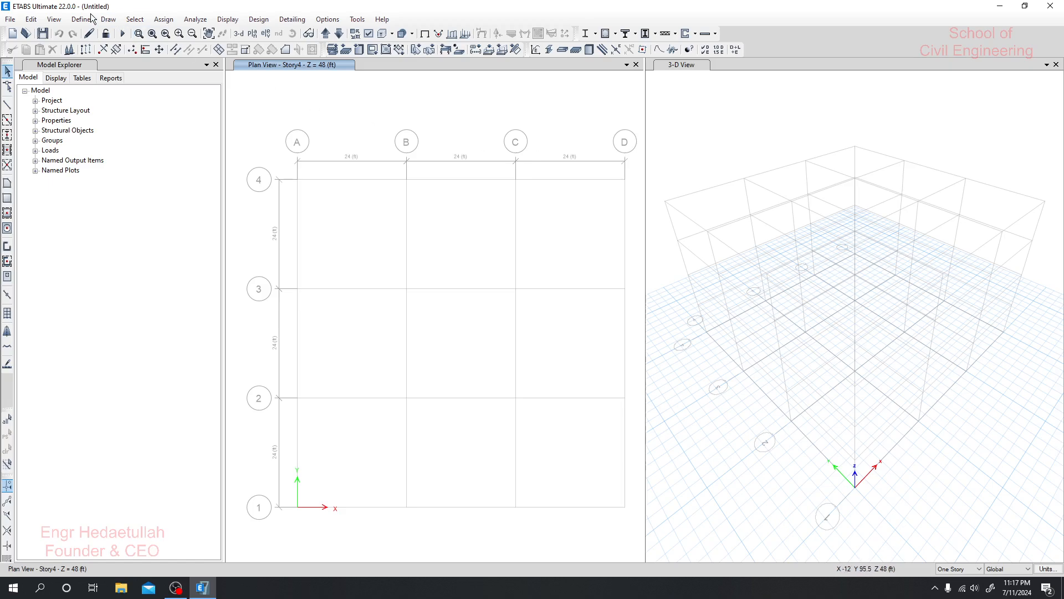
pyautogui.click(108, 19)
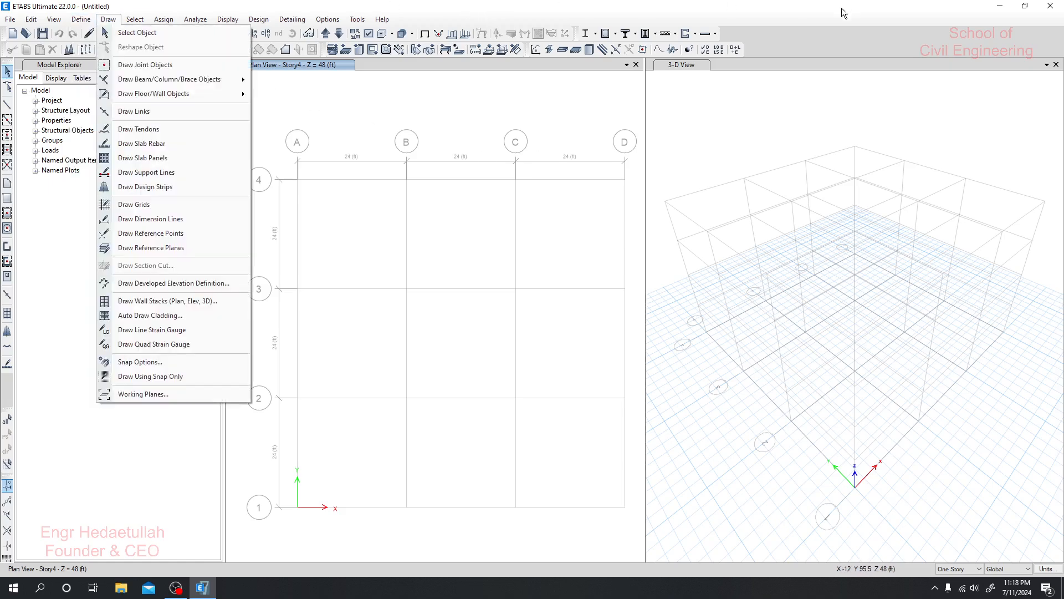
pyautogui.click(608, 219)
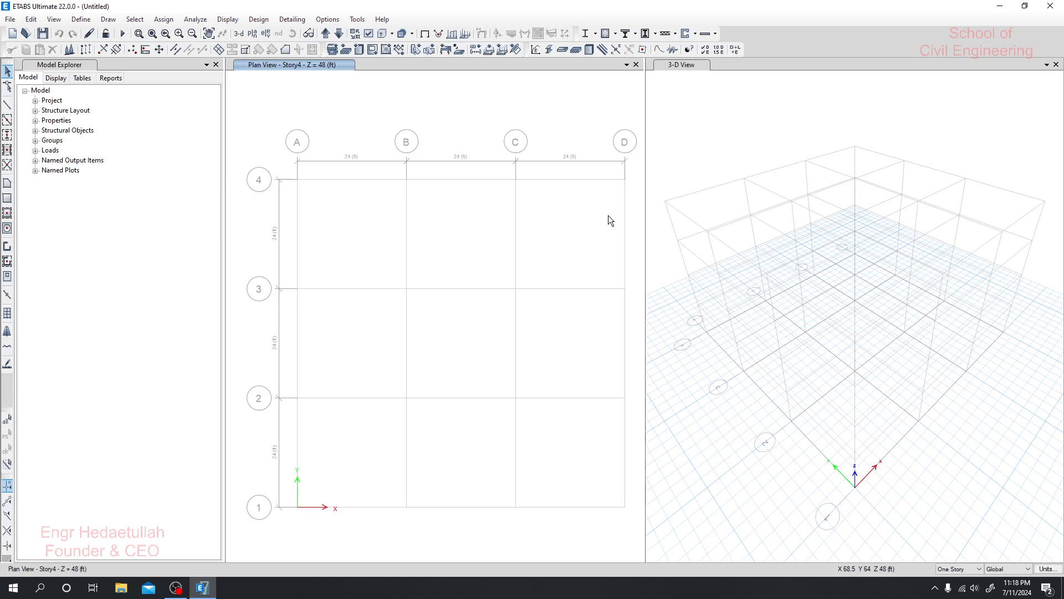
pyautogui.moveTo(836, 38)
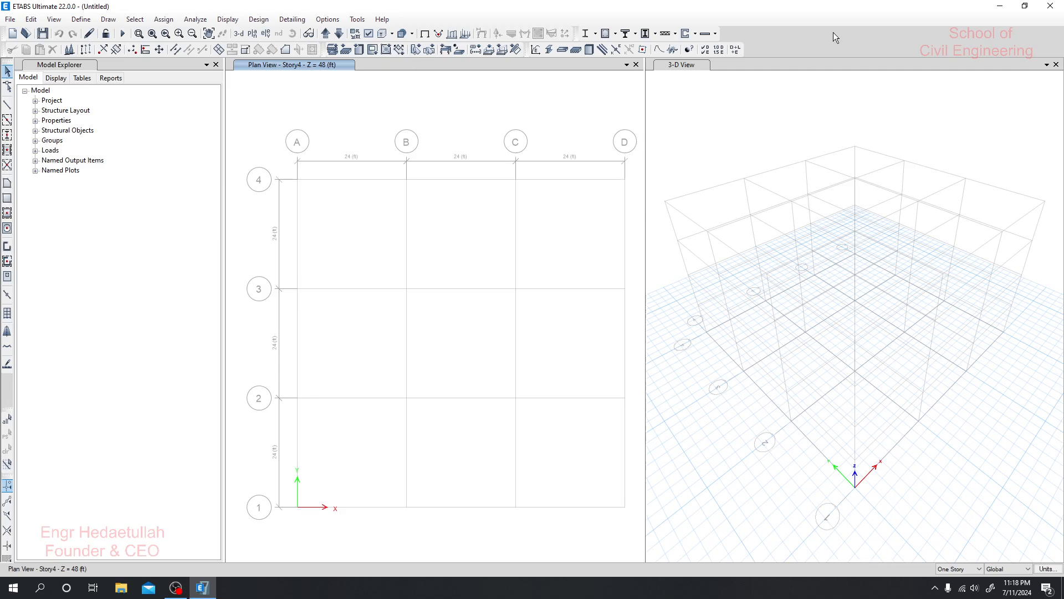